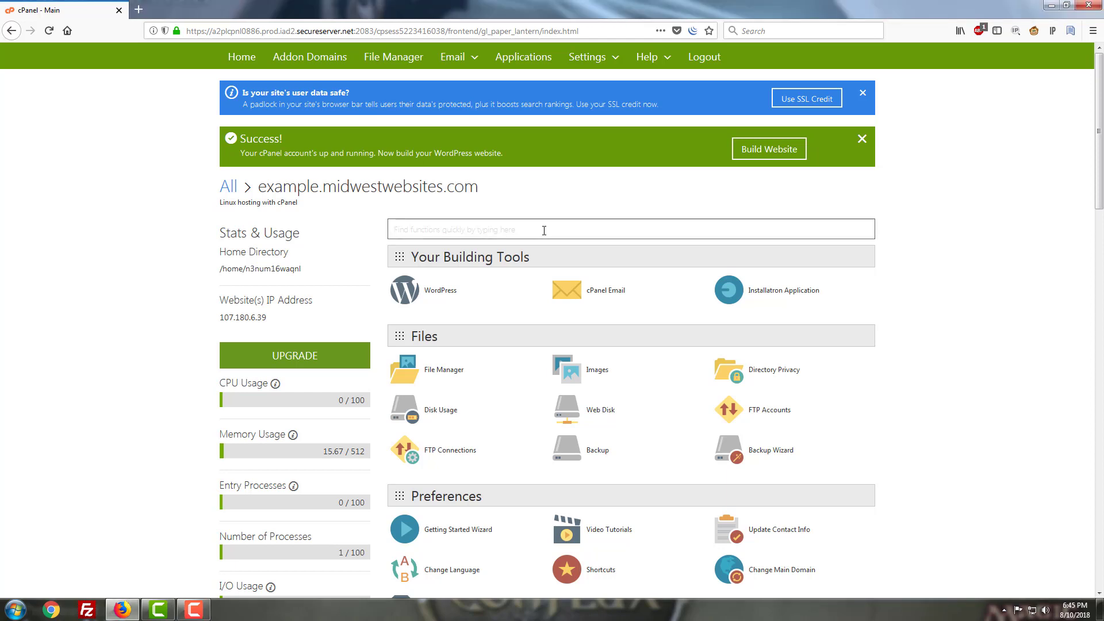
Filter the cPanel tools by searching for "awstats"
{"action": "type", "text": "awstats"}
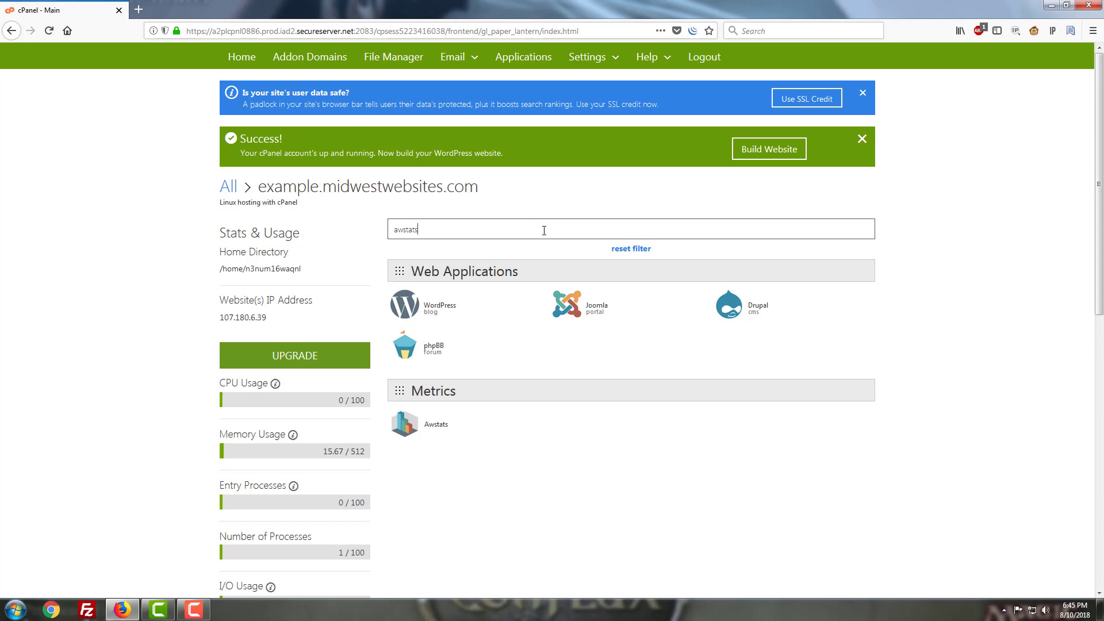
{"action": "mouse_move", "coordinate": [547, 227]}
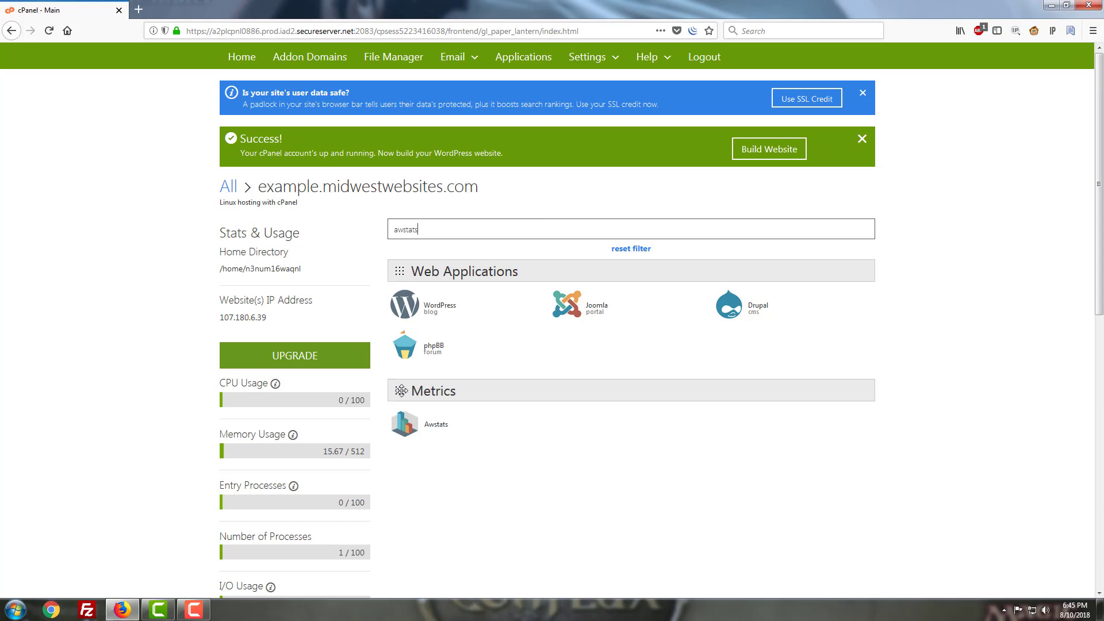
{"action": "mouse_move", "coordinate": [437, 425]}
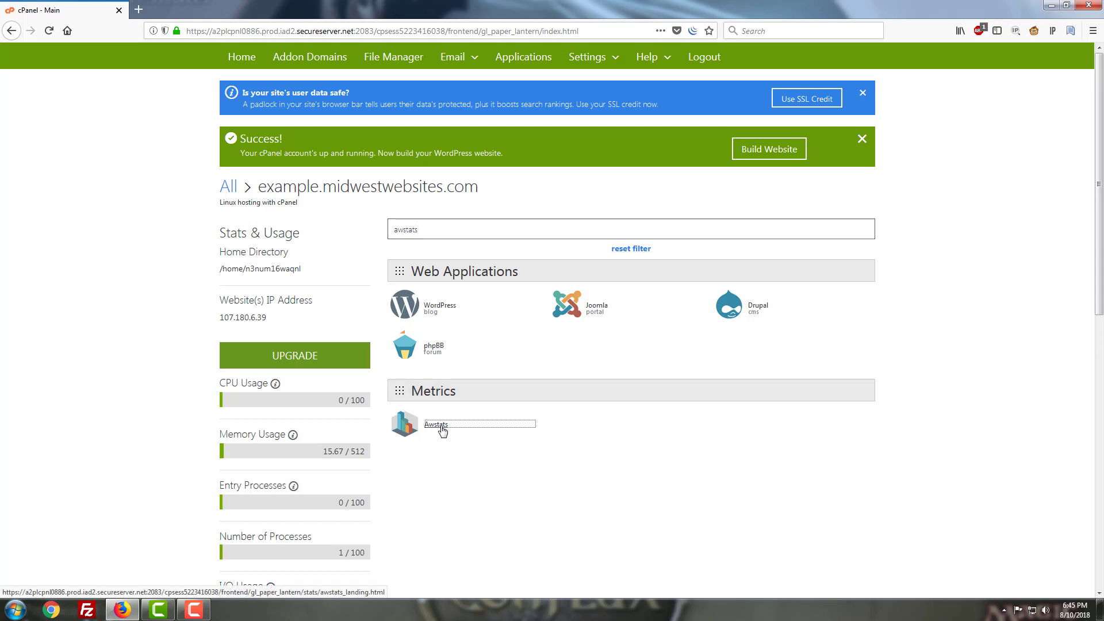
Launch the Awstats tool from the Metrics section to reach its domain list
{"action": "left_click", "coordinate": [436, 424]}
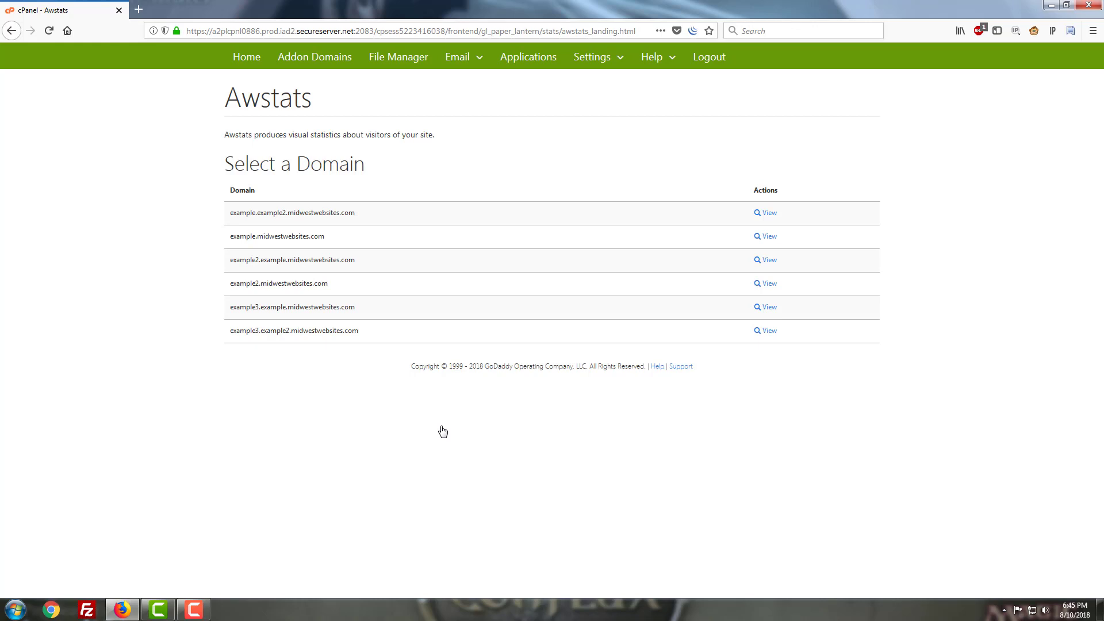
{"action": "mouse_move", "coordinate": [646, 287]}
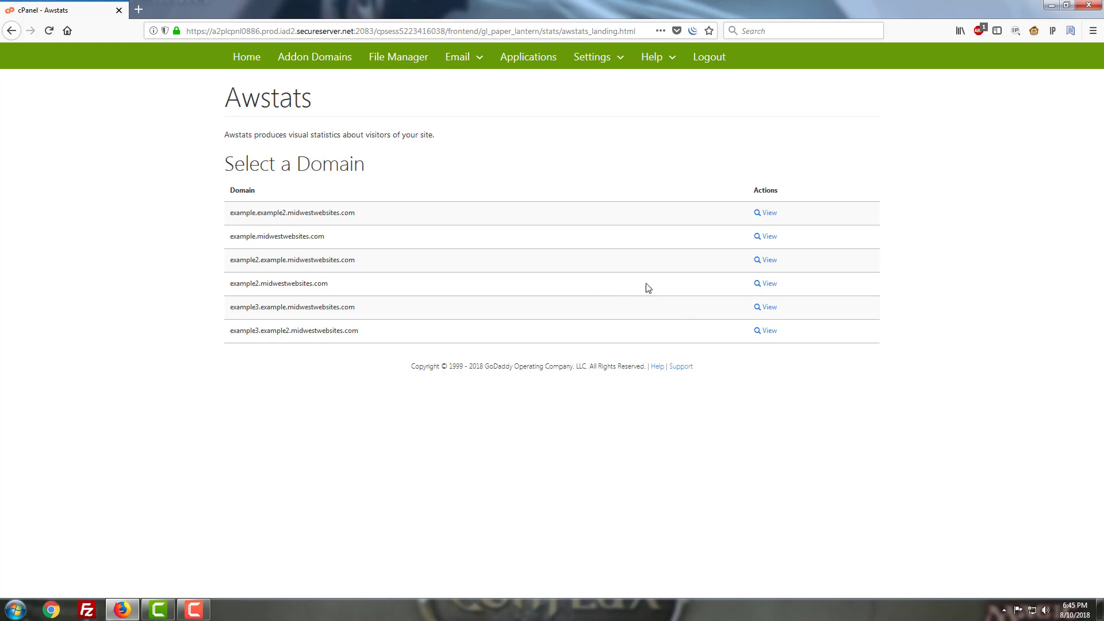
{"action": "mouse_move", "coordinate": [369, 158]}
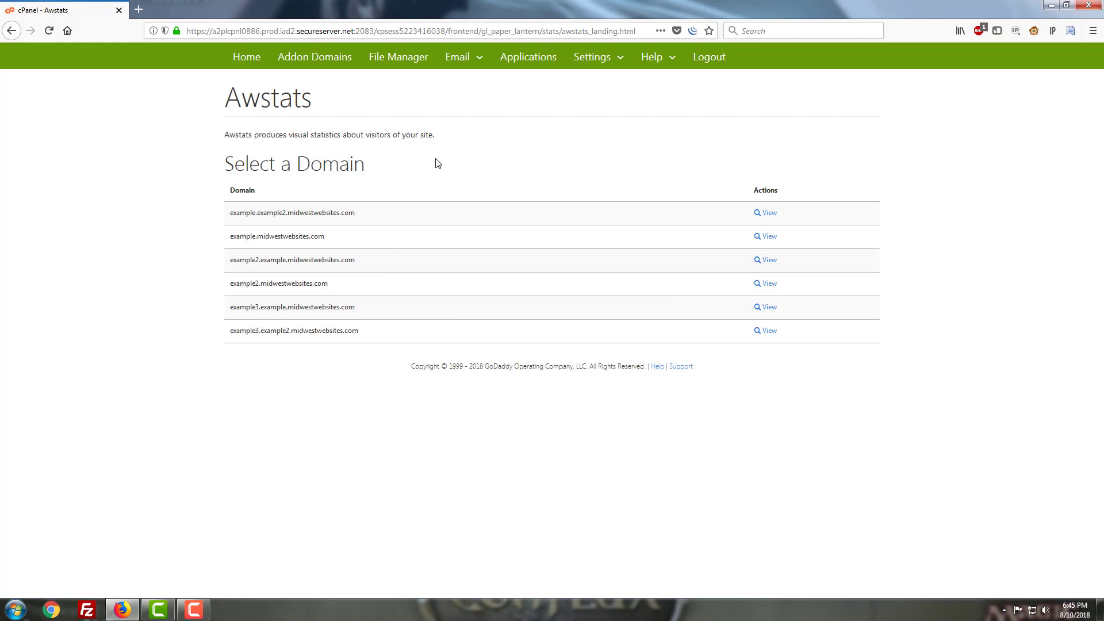
{"action": "mouse_move", "coordinate": [157, 285]}
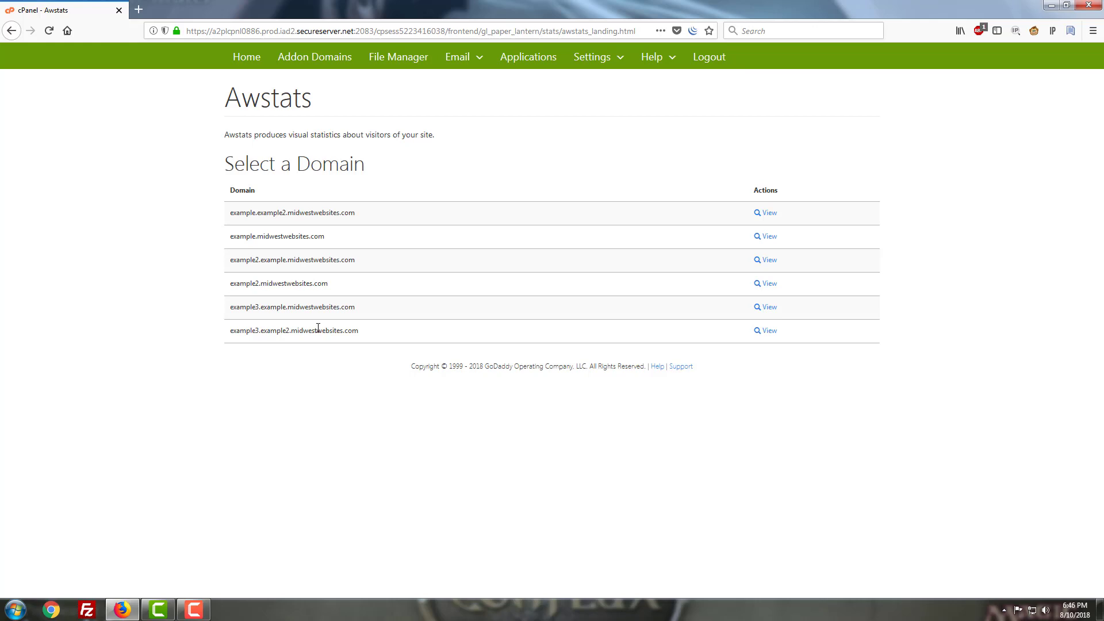
{"action": "mouse_move", "coordinate": [280, 5]}
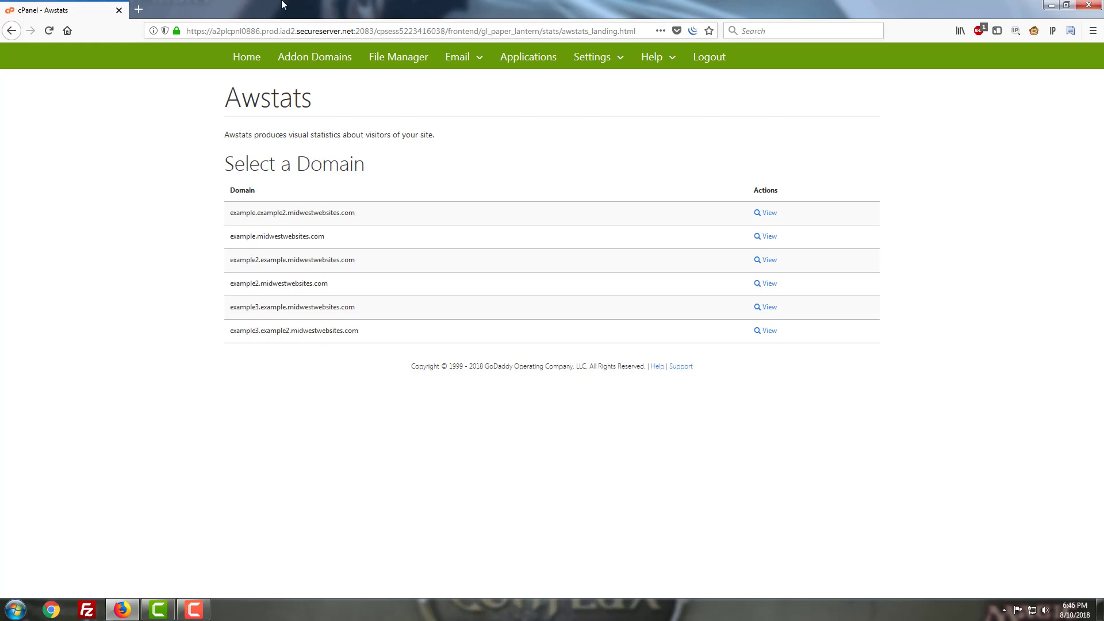
{"action": "mouse_move", "coordinate": [295, 123]}
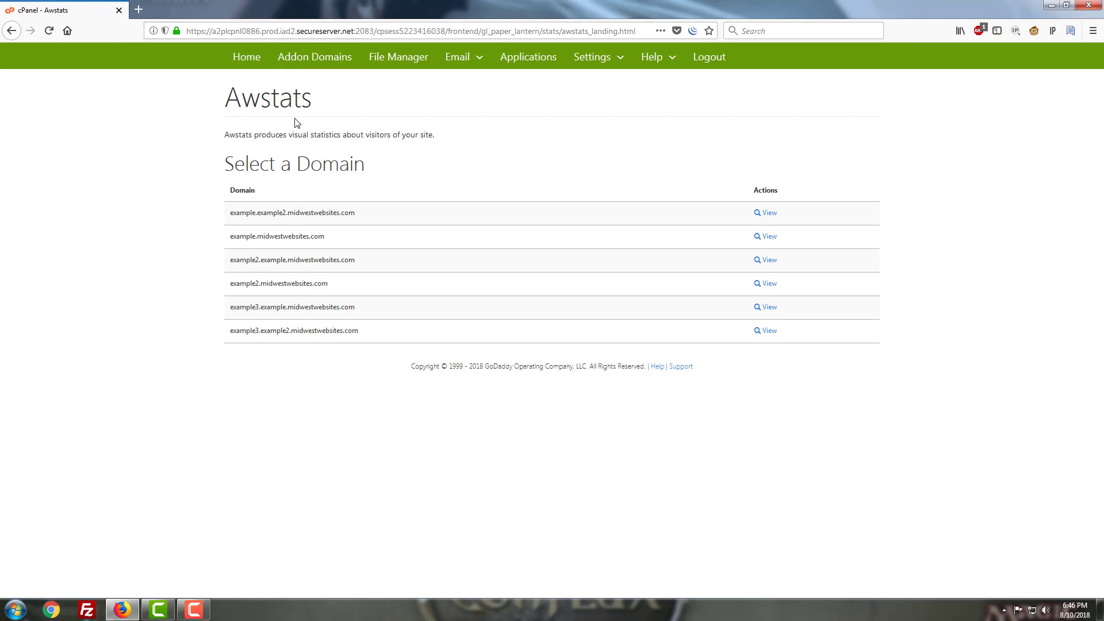
{"action": "mouse_move", "coordinate": [342, 238]}
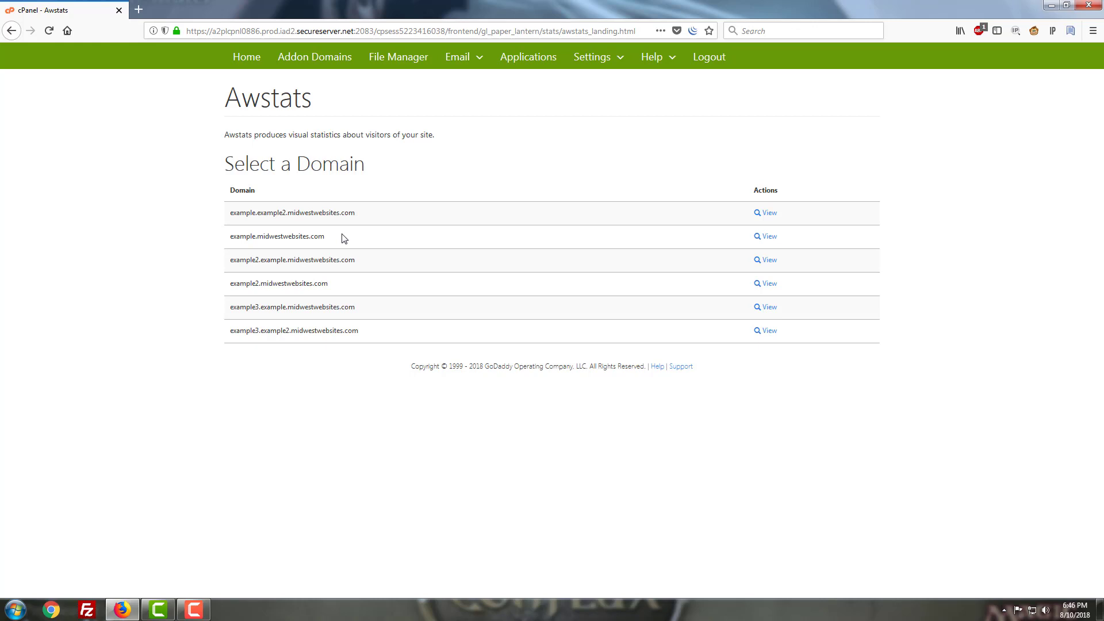
{"action": "mouse_move", "coordinate": [769, 236]}
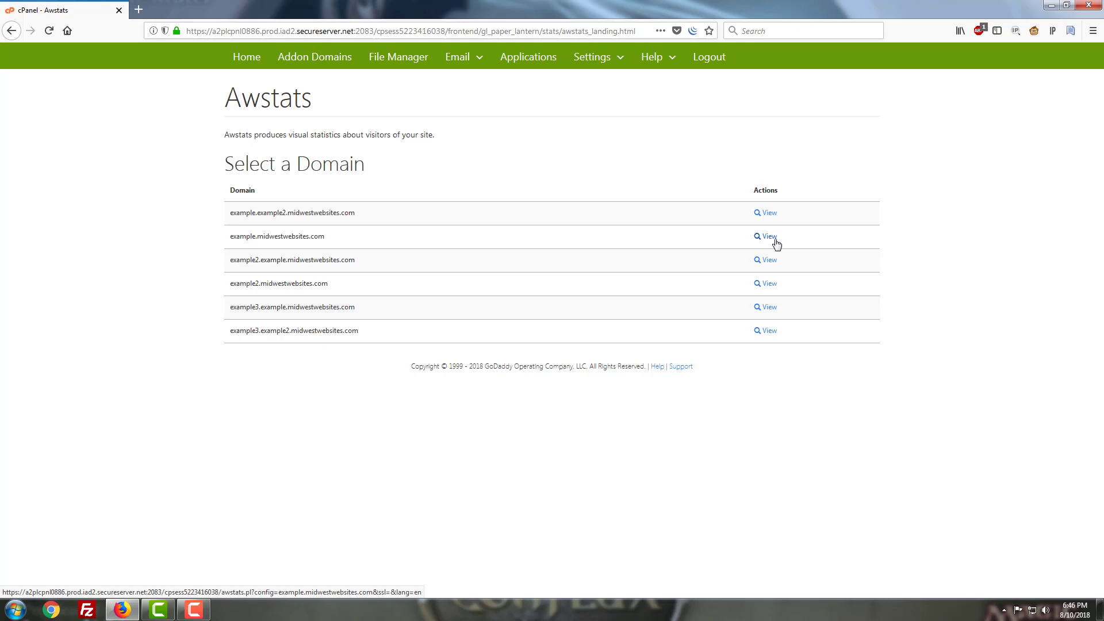
View the AWStats report for example.midwestwebsites.com (August 2018 summary)
{"action": "left_click", "coordinate": [765, 236]}
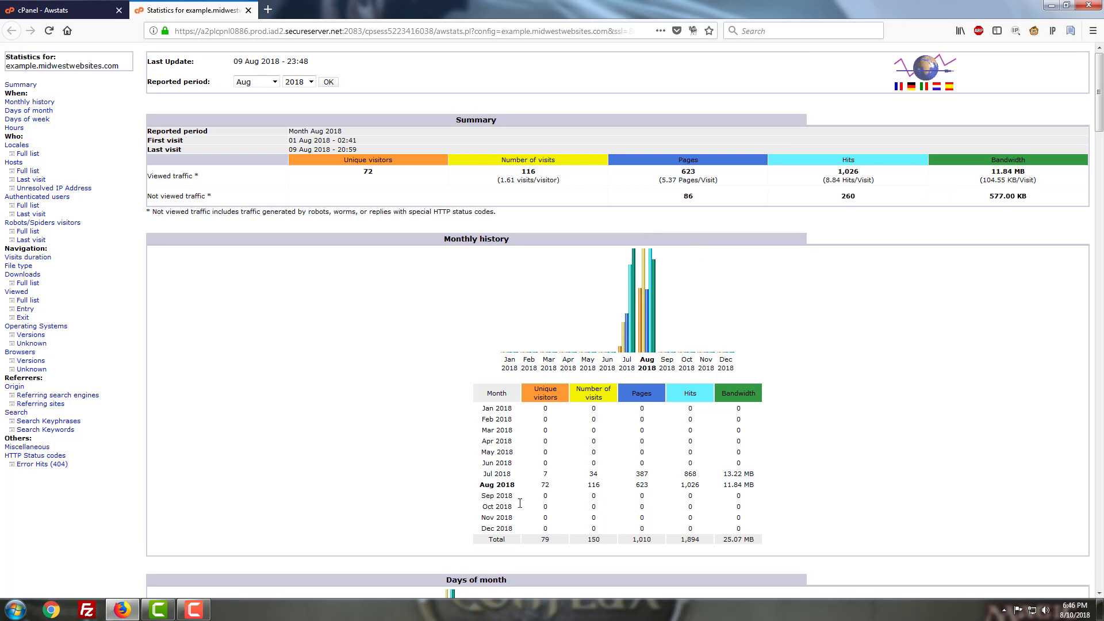
{"action": "mouse_move", "coordinate": [753, 461]}
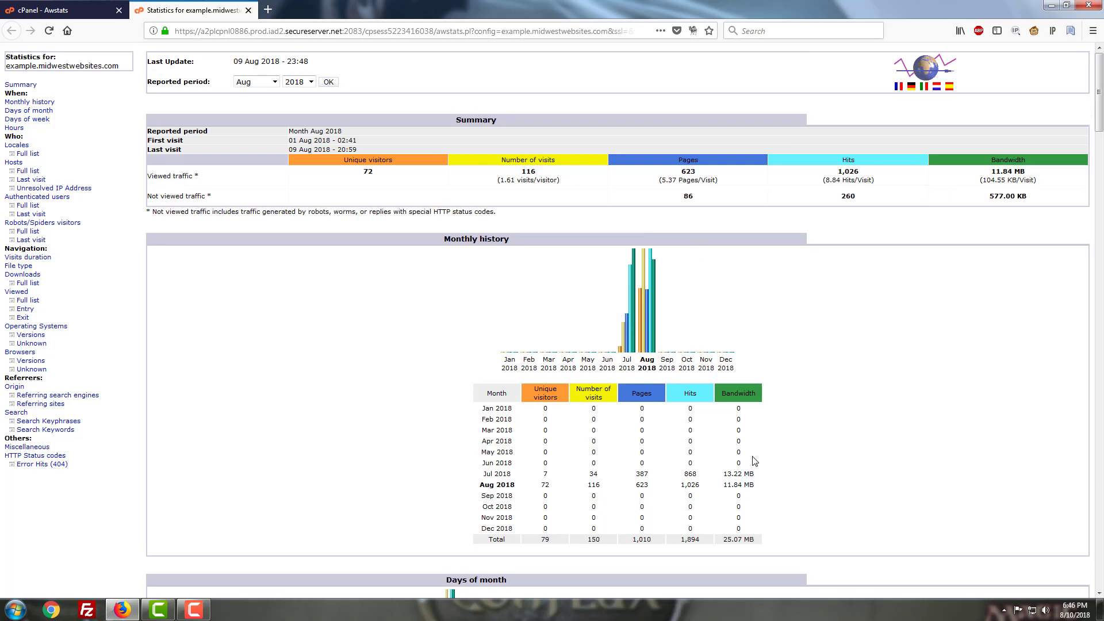
{"action": "mouse_move", "coordinate": [759, 451]}
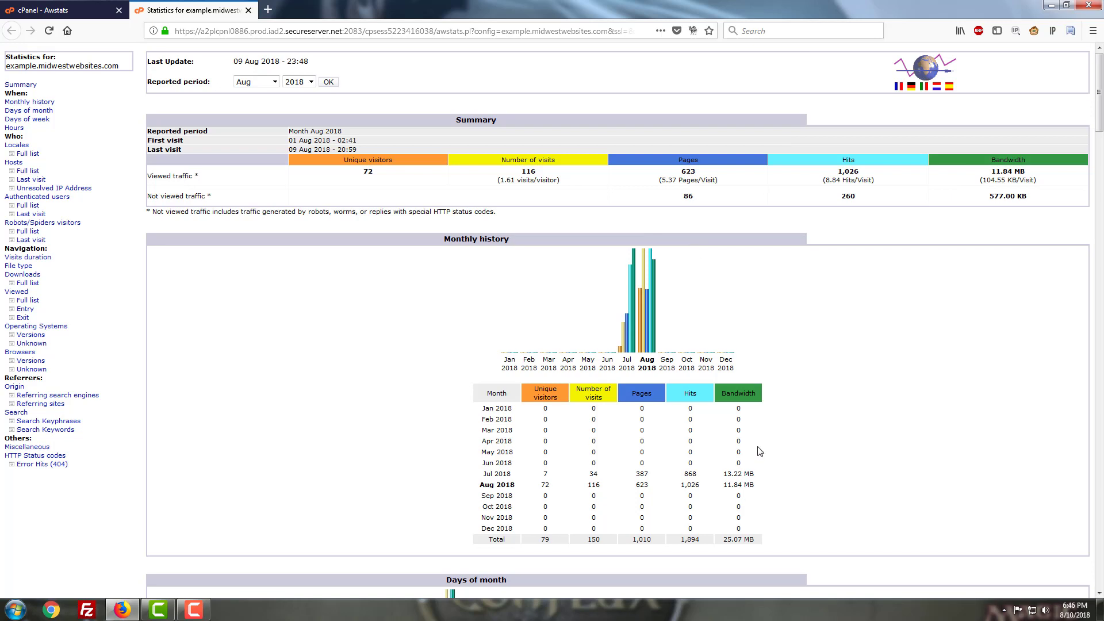
{"action": "mouse_move", "coordinate": [737, 431]}
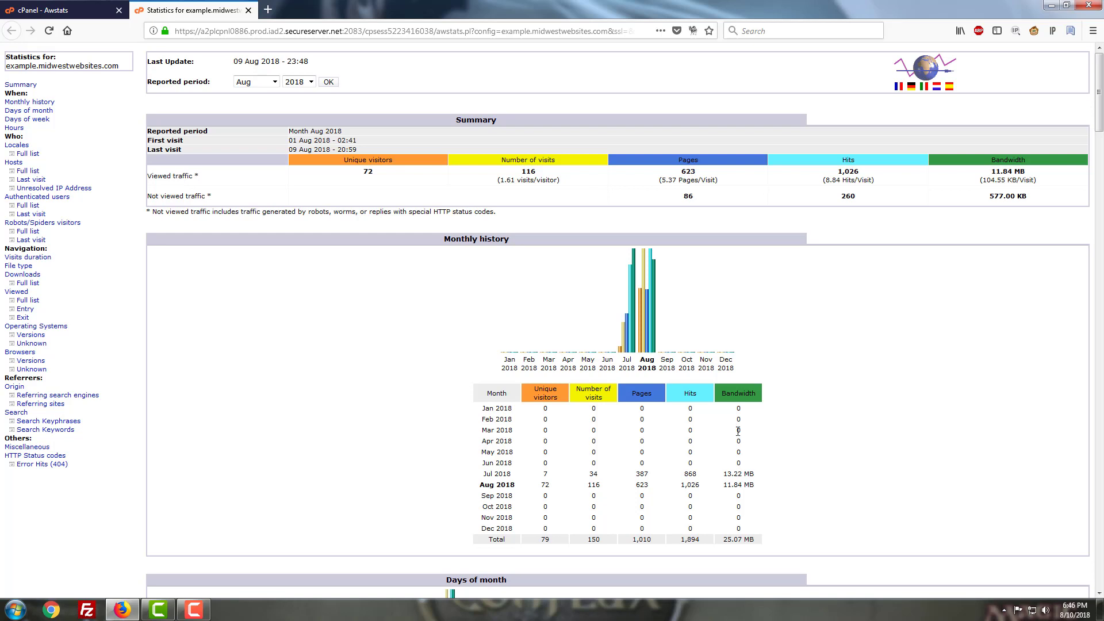
{"action": "mouse_move", "coordinate": [719, 415]}
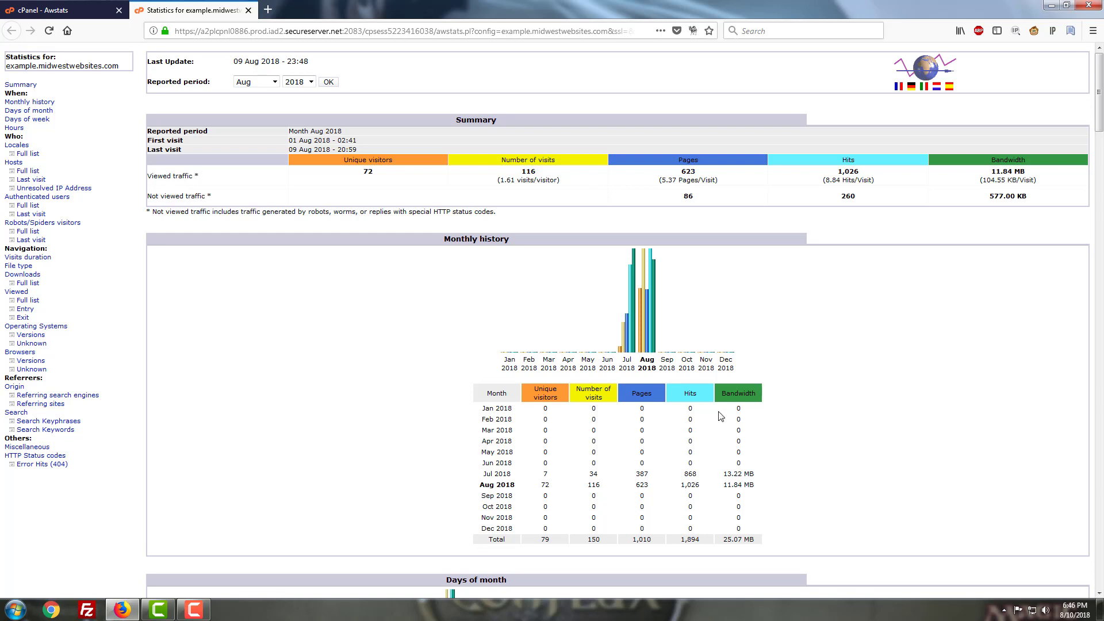
{"action": "mouse_move", "coordinate": [375, 478]}
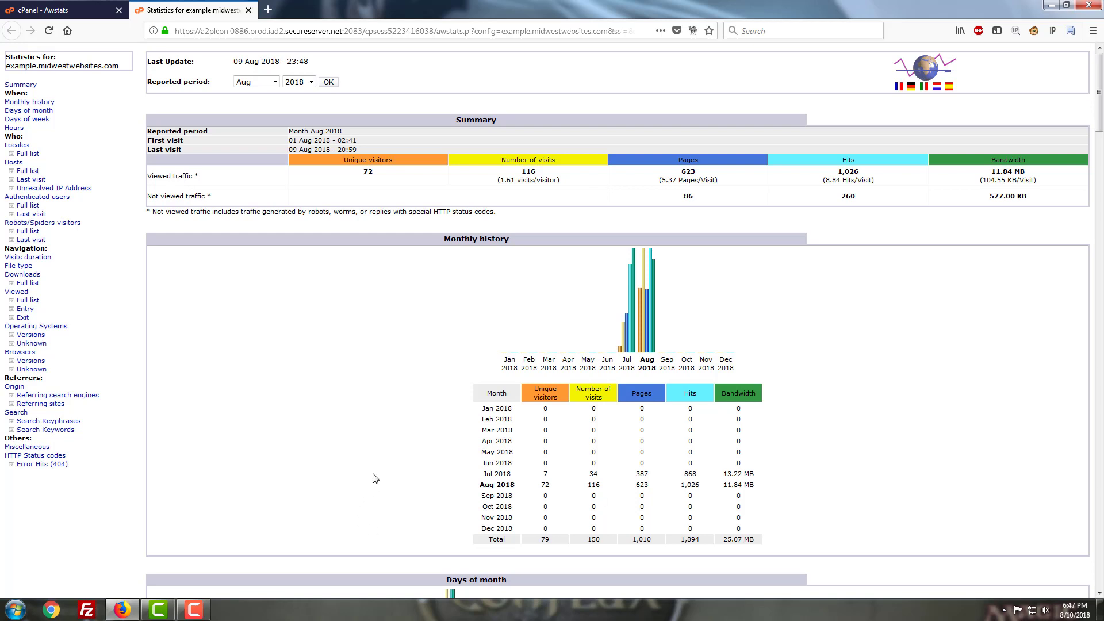
{"action": "mouse_move", "coordinate": [591, 453]}
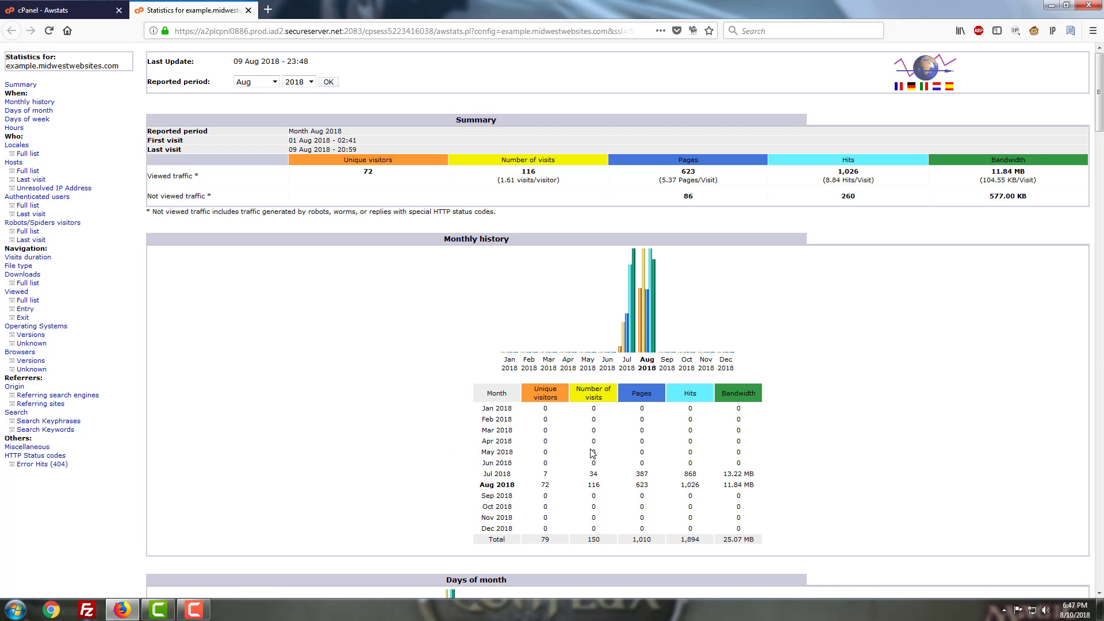
Scroll past the Summary to the Monthly history and Days of month chart
{"action": "scroll", "scroll_direction": "down", "scroll_amount": 3}
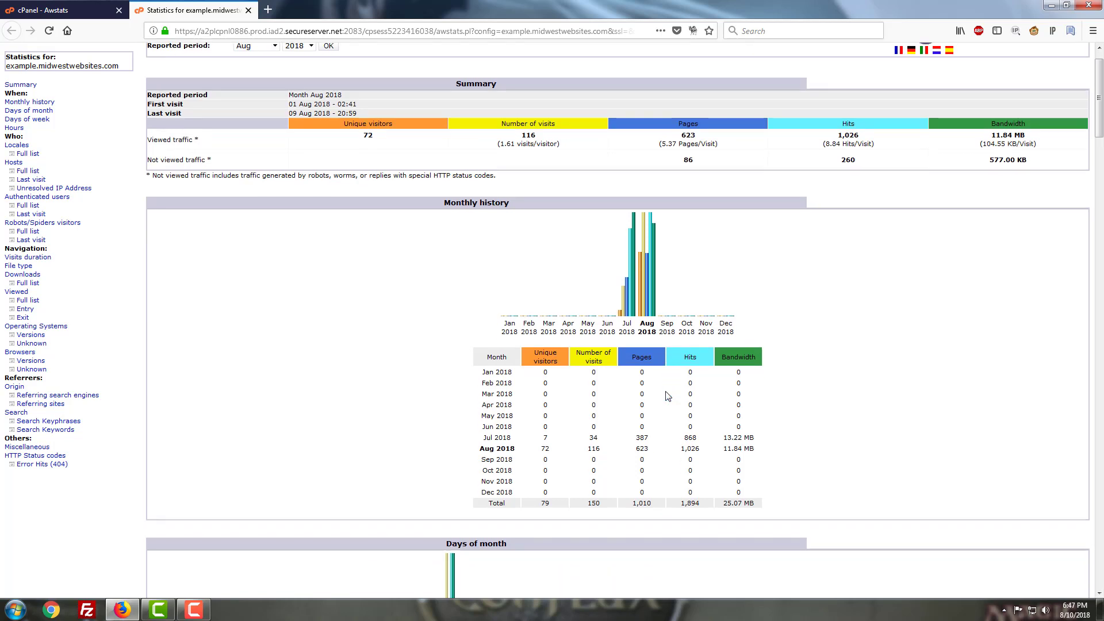
{"action": "scroll", "scroll_direction": "down", "scroll_amount": 3}
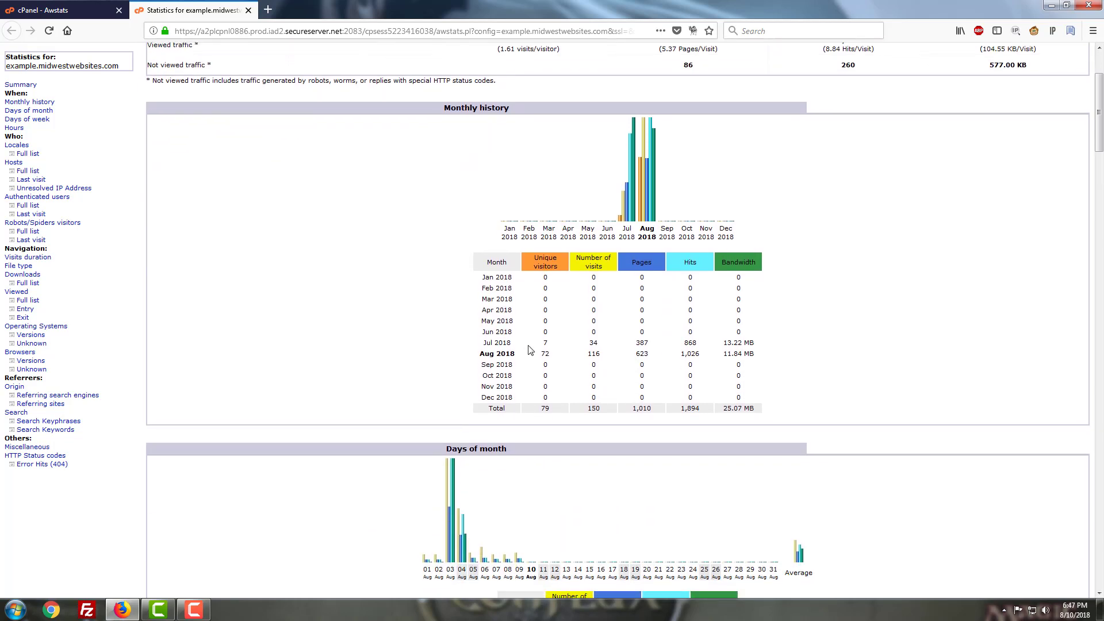
{"action": "mouse_move", "coordinate": [604, 348]}
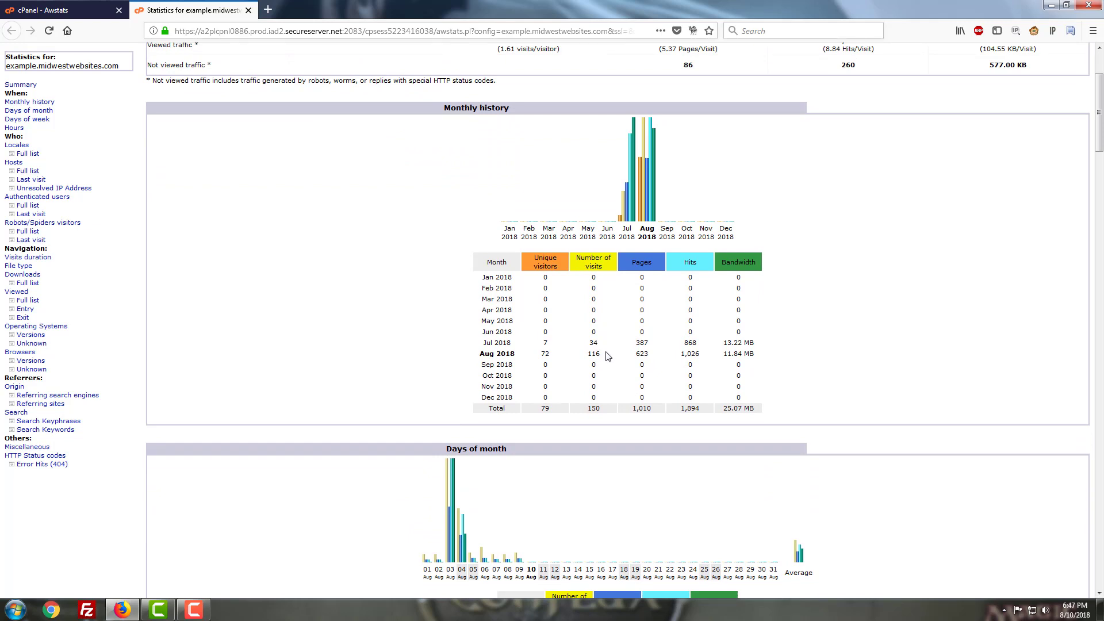
{"action": "mouse_move", "coordinate": [611, 355]}
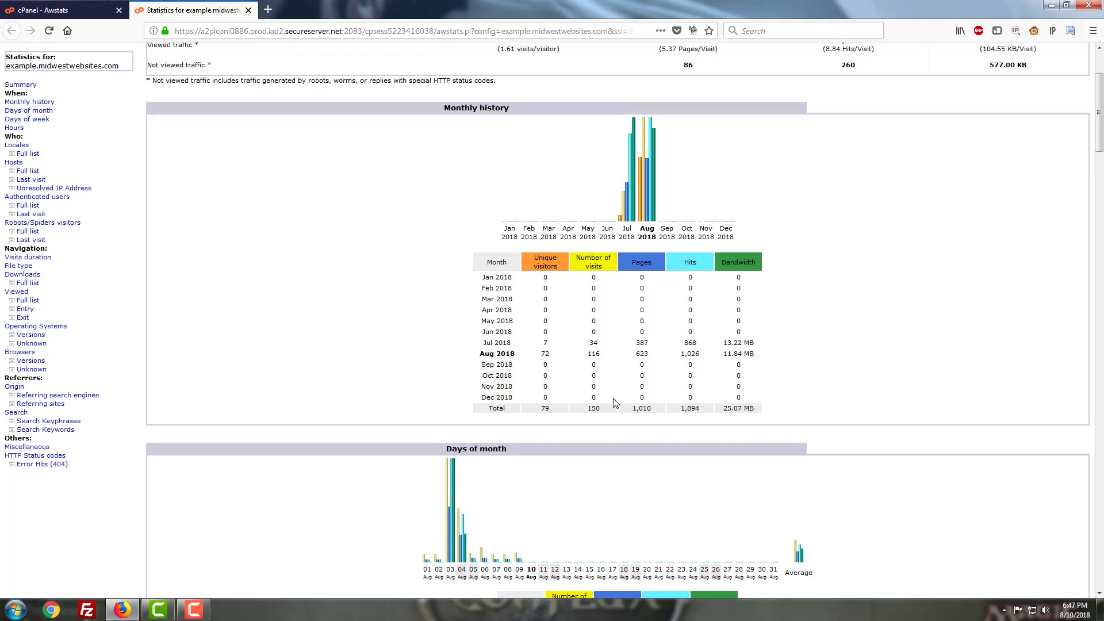
{"action": "mouse_move", "coordinate": [359, 396]}
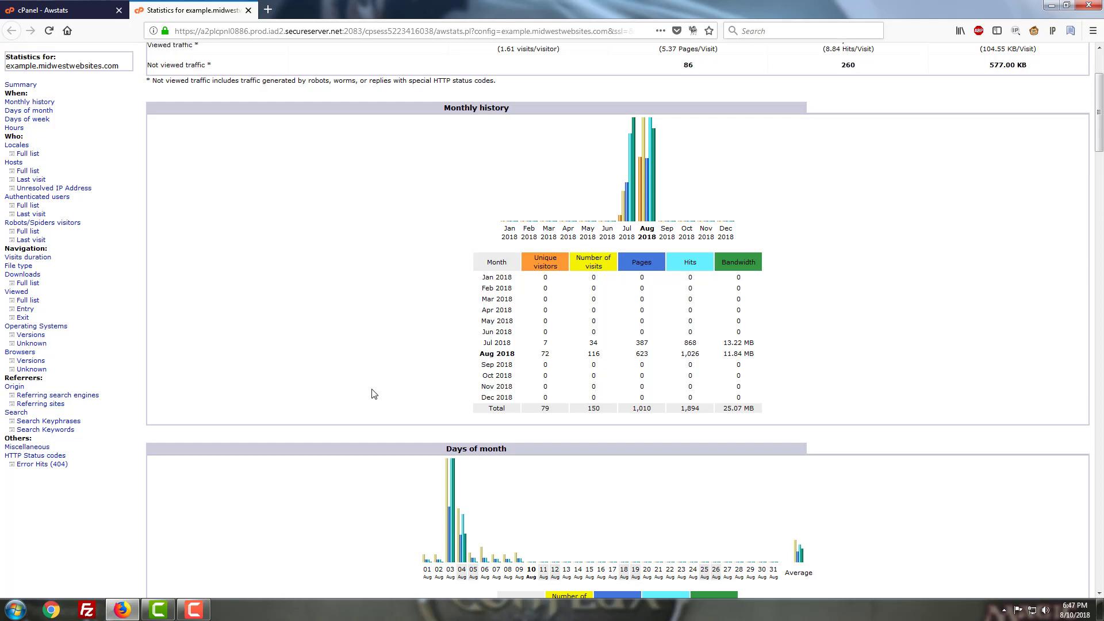
{"action": "scroll", "scroll_direction": "down", "scroll_amount": 3}
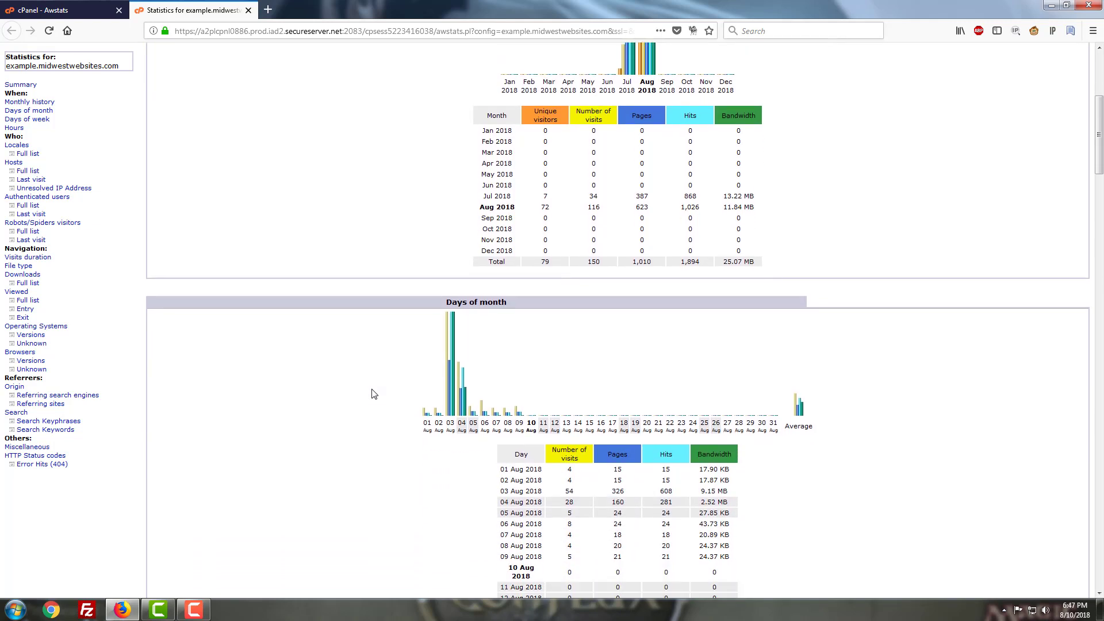
{"action": "scroll", "scroll_direction": "down", "scroll_amount": 3}
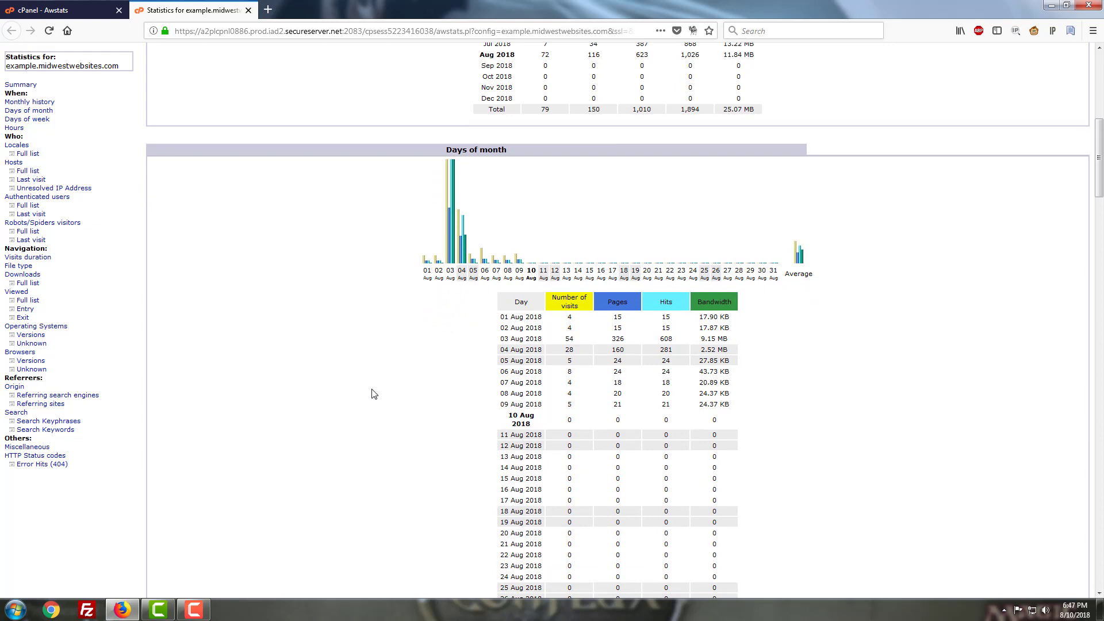
{"action": "scroll", "scroll_direction": "down", "scroll_amount": 3}
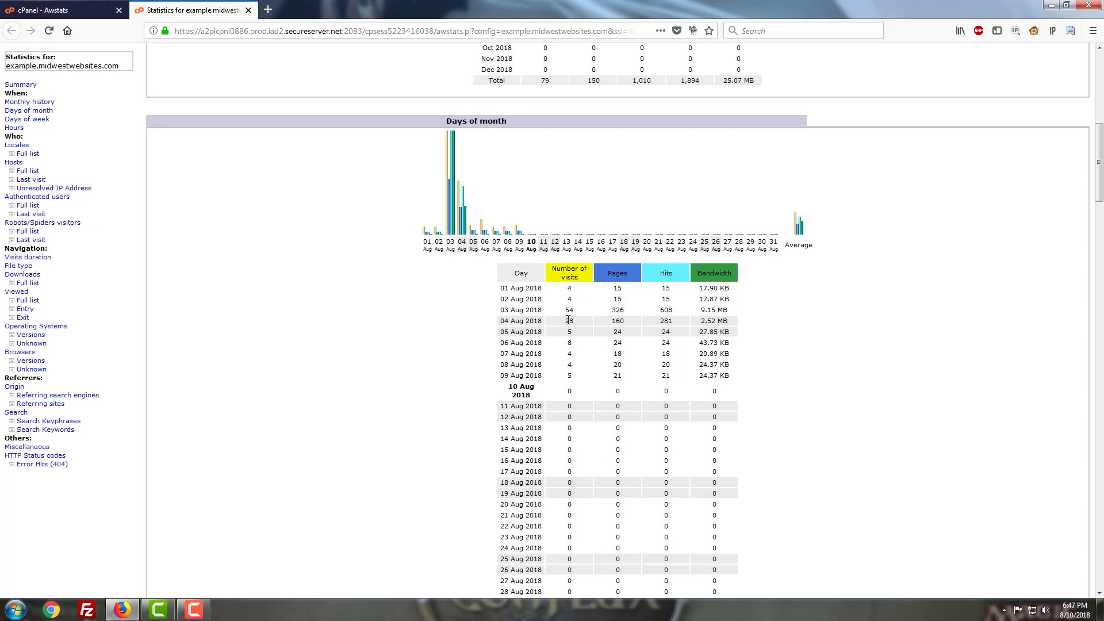
{"action": "mouse_move", "coordinate": [616, 329]}
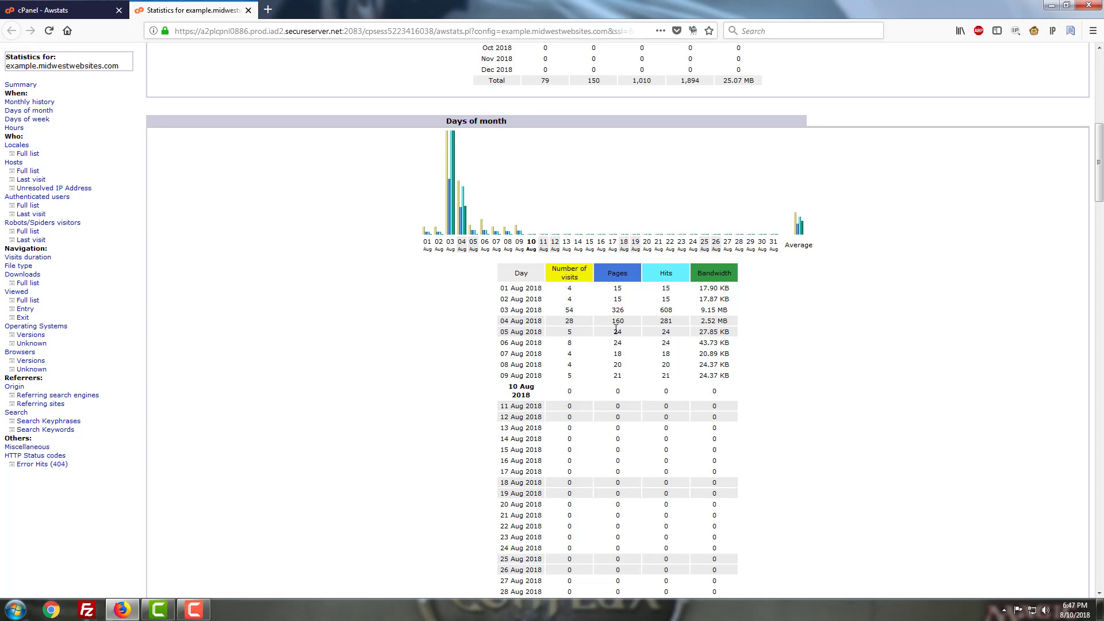
{"action": "mouse_move", "coordinate": [805, 403]}
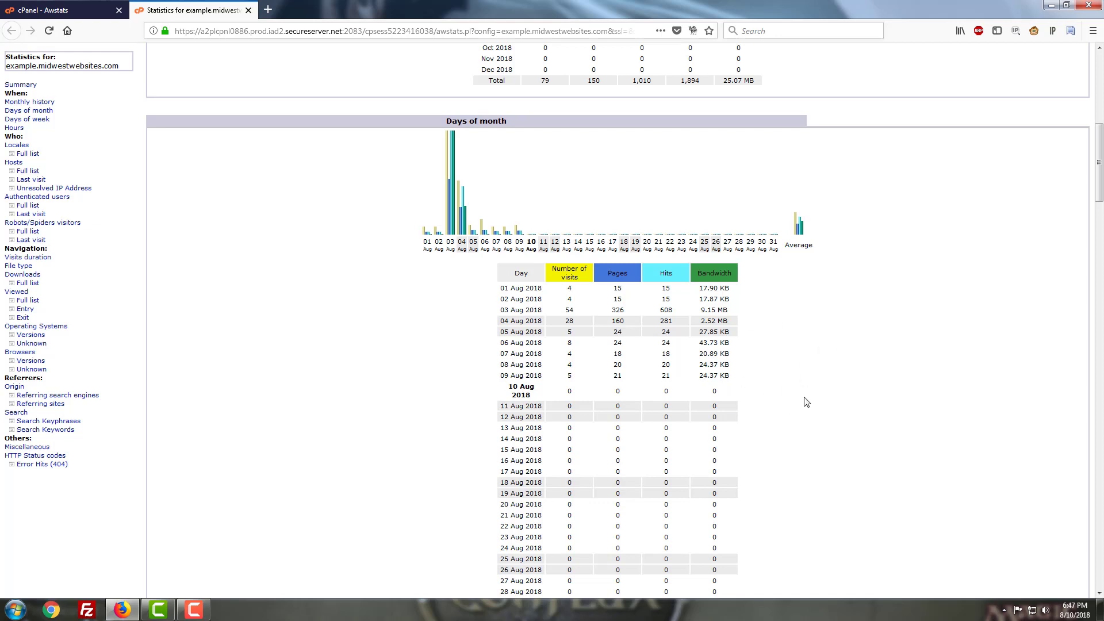
{"action": "mouse_move", "coordinate": [770, 419]}
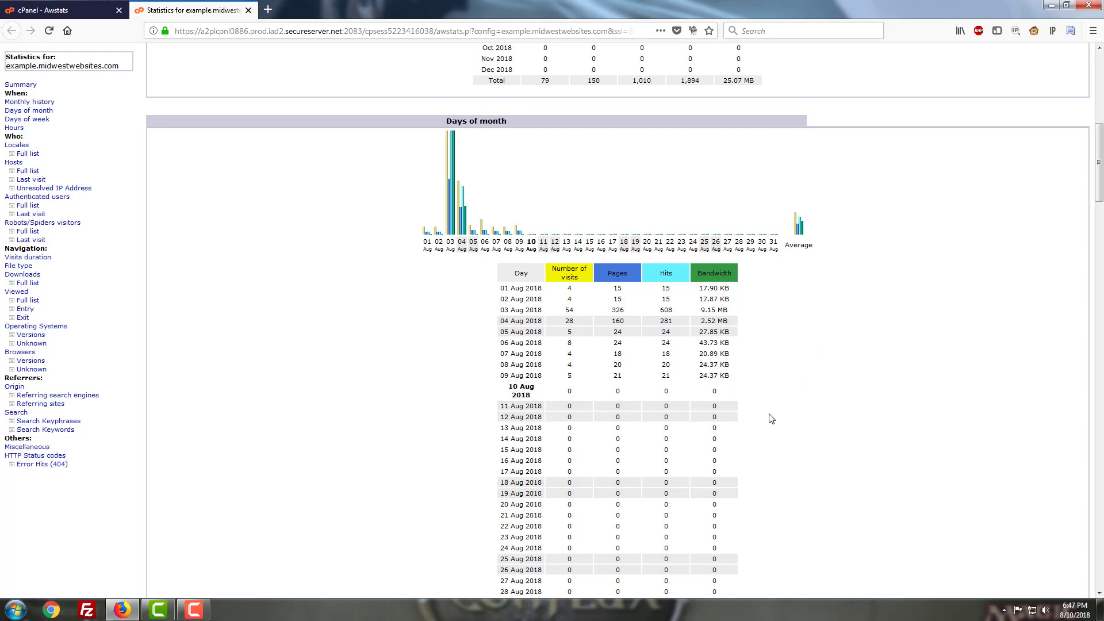
{"action": "mouse_move", "coordinate": [857, 389]}
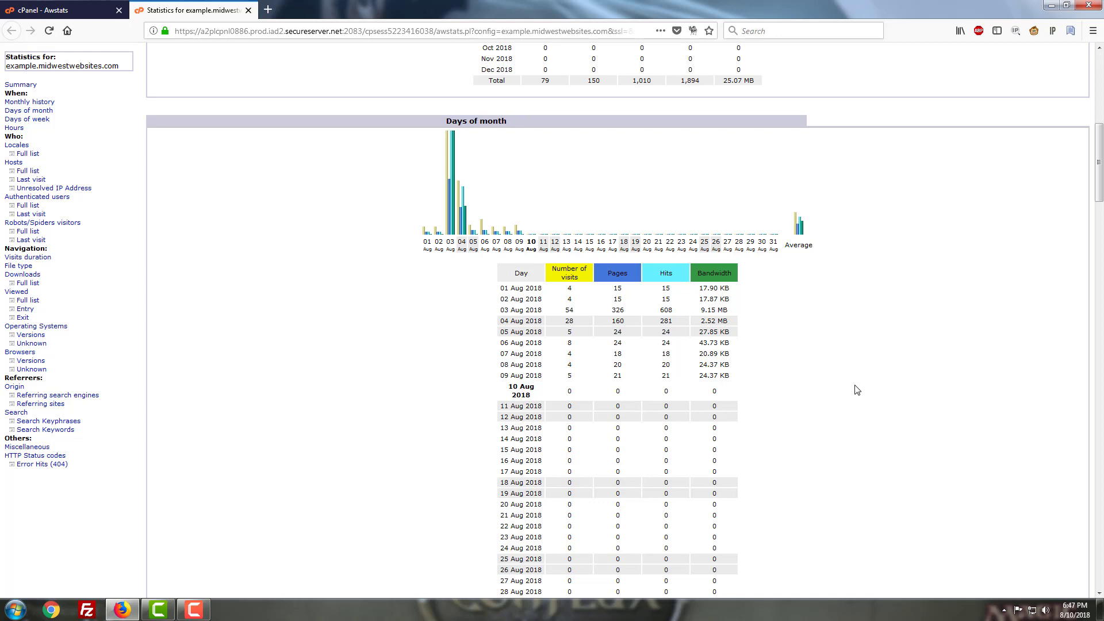
{"action": "mouse_move", "coordinate": [857, 394]}
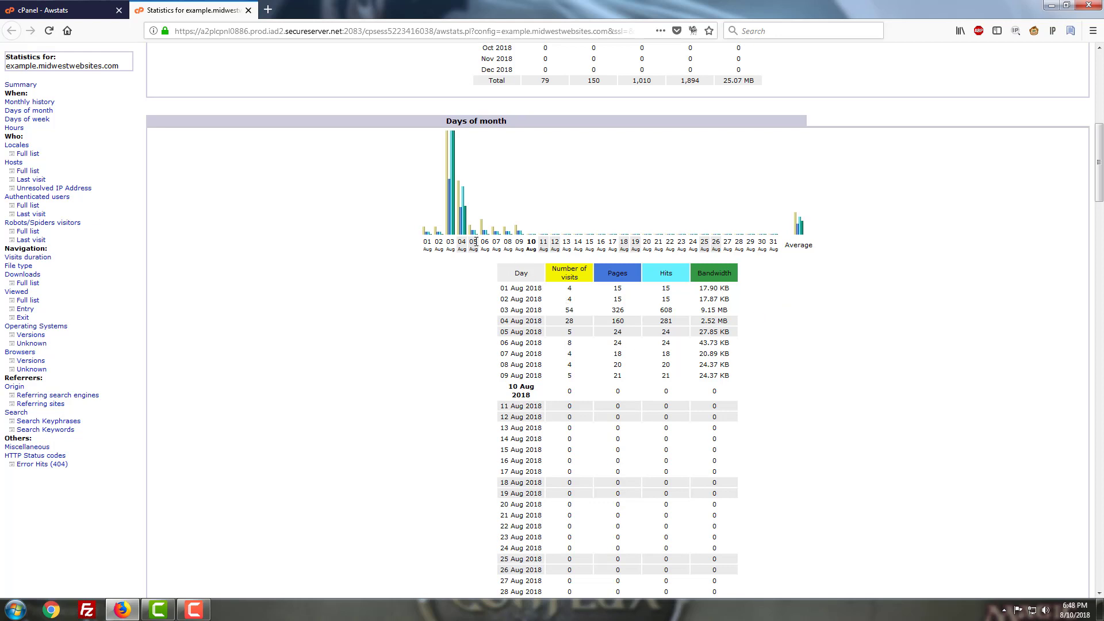
{"action": "mouse_move", "coordinate": [418, 240]}
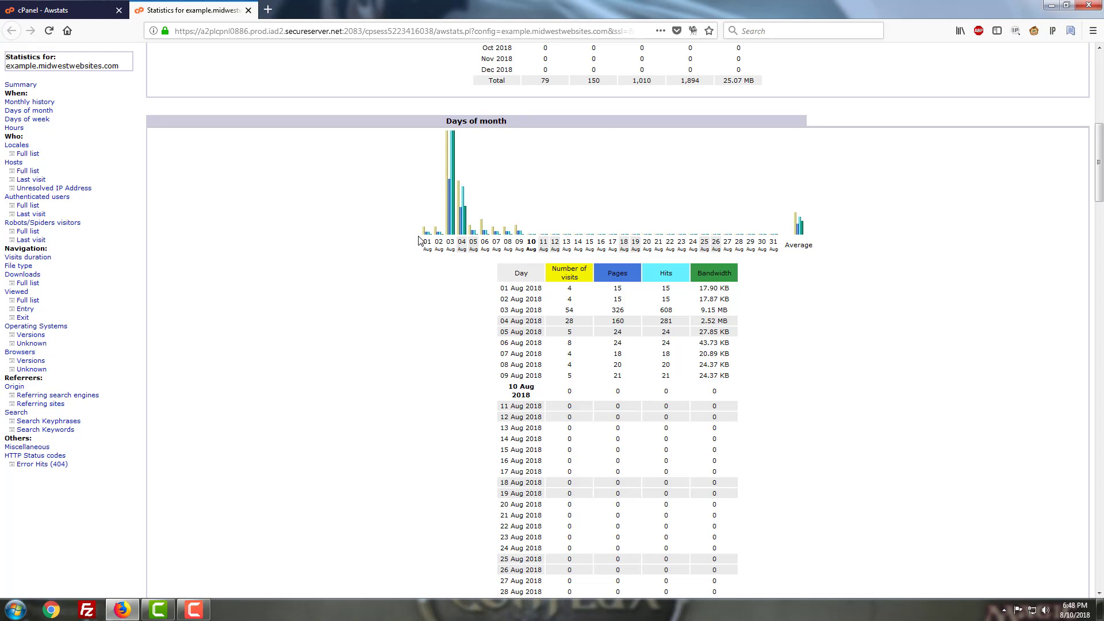
{"action": "mouse_move", "coordinate": [535, 244]}
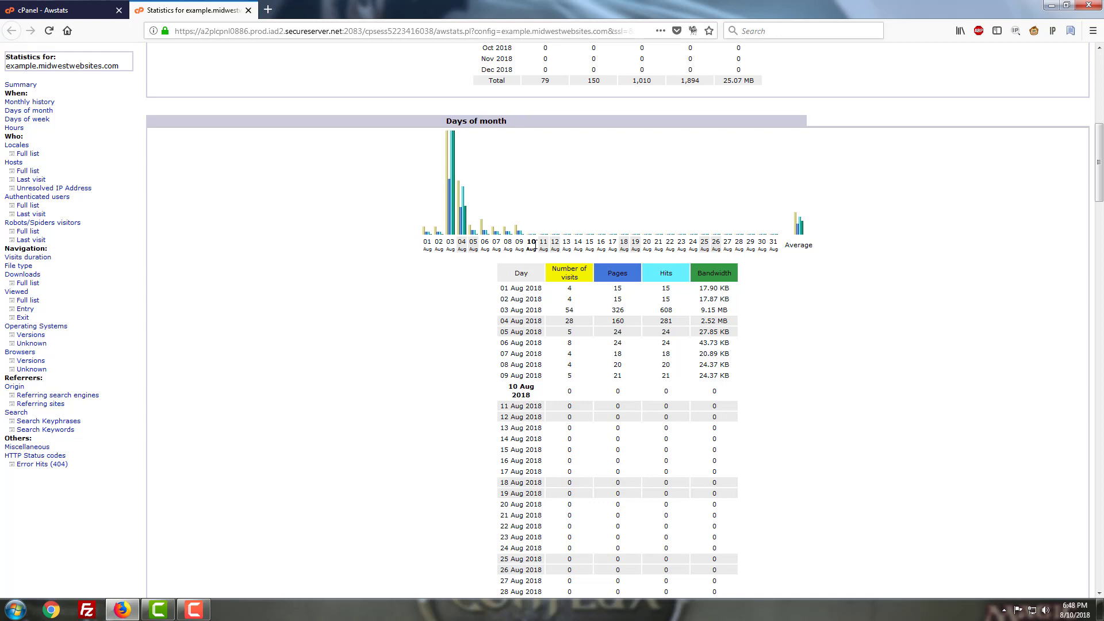
{"action": "mouse_move", "coordinate": [534, 242]}
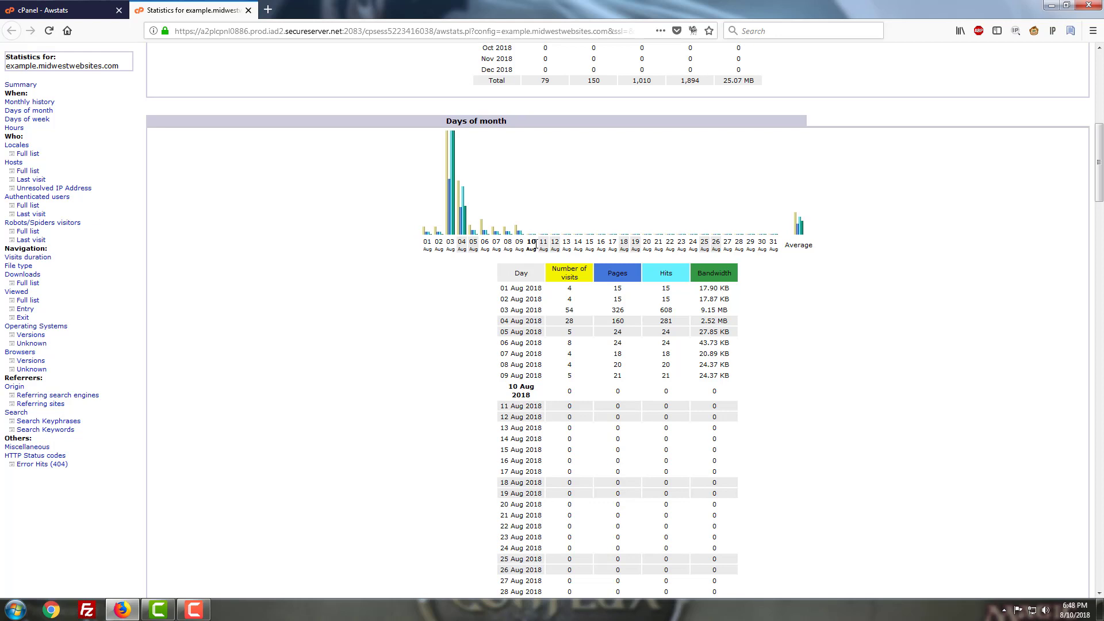
{"action": "mouse_move", "coordinate": [517, 224]}
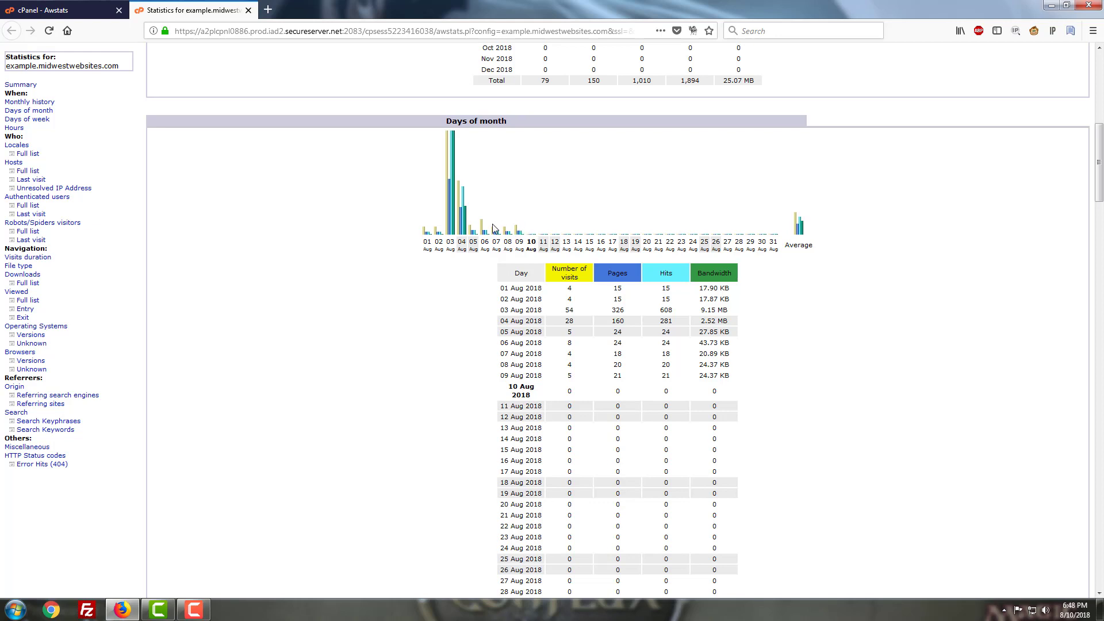
{"action": "mouse_move", "coordinate": [482, 204]}
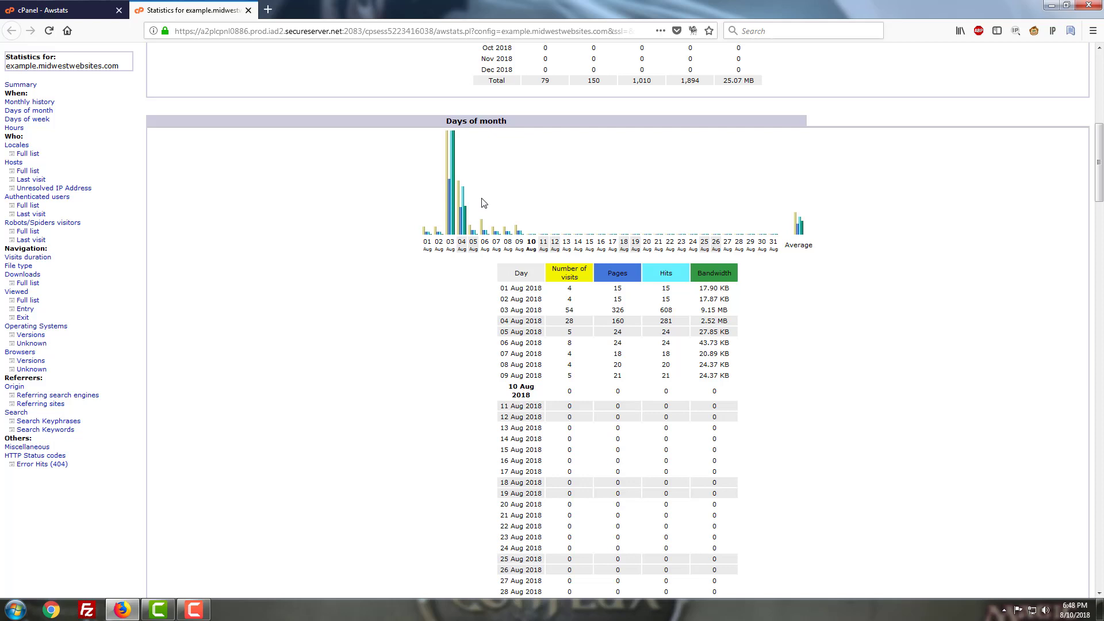
{"action": "mouse_move", "coordinate": [457, 227]}
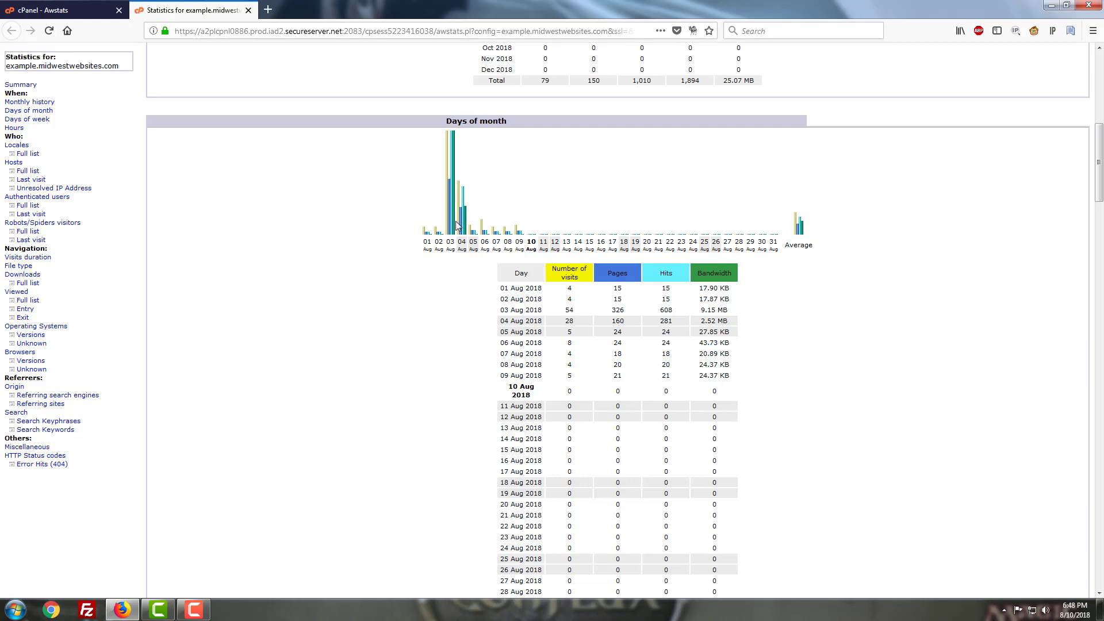
{"action": "mouse_move", "coordinate": [461, 229]}
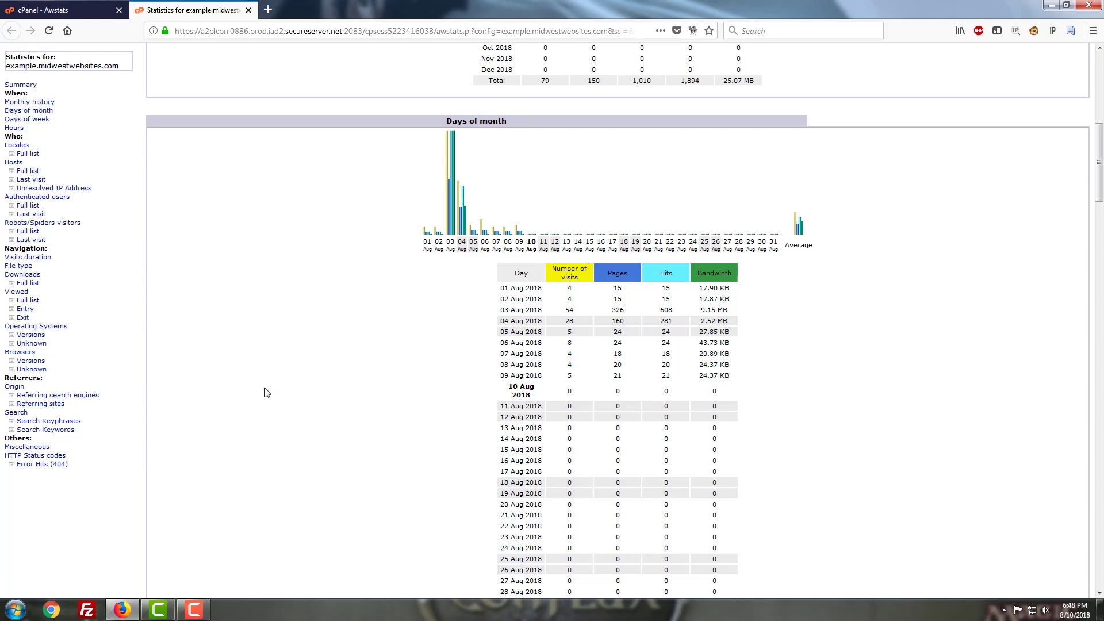
{"action": "mouse_move", "coordinate": [276, 433]}
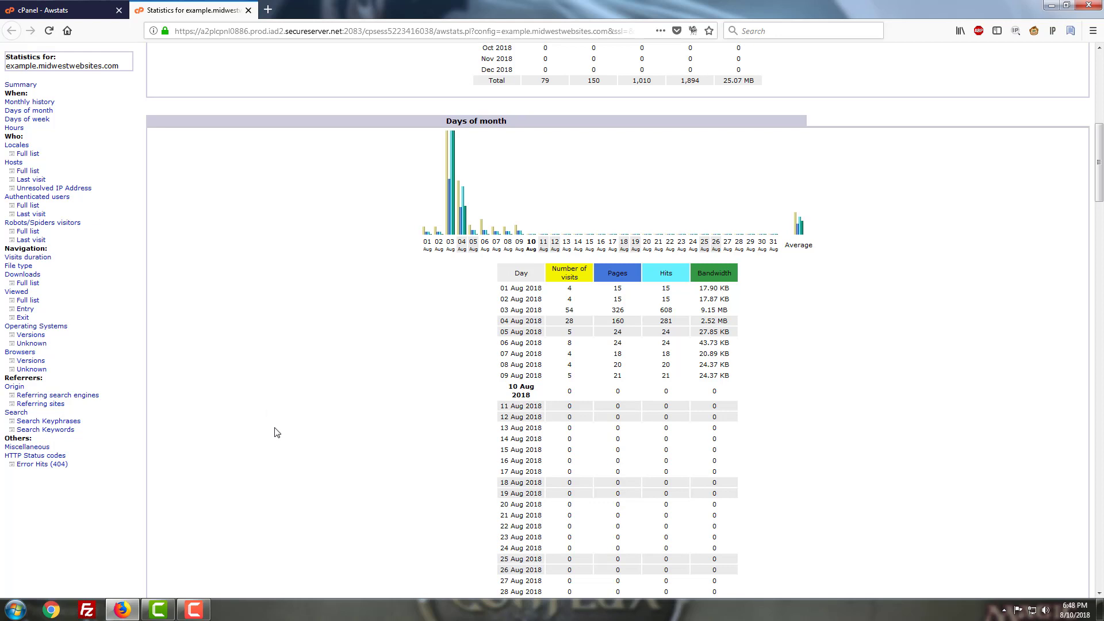
{"action": "mouse_move", "coordinate": [359, 357]}
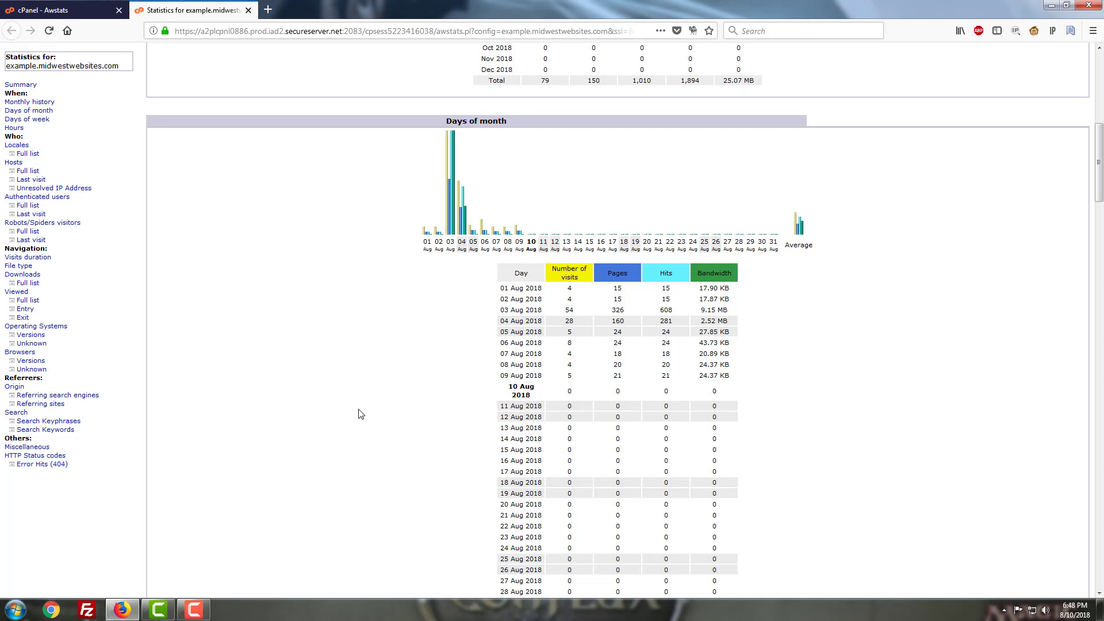
{"action": "mouse_move", "coordinate": [417, 381]}
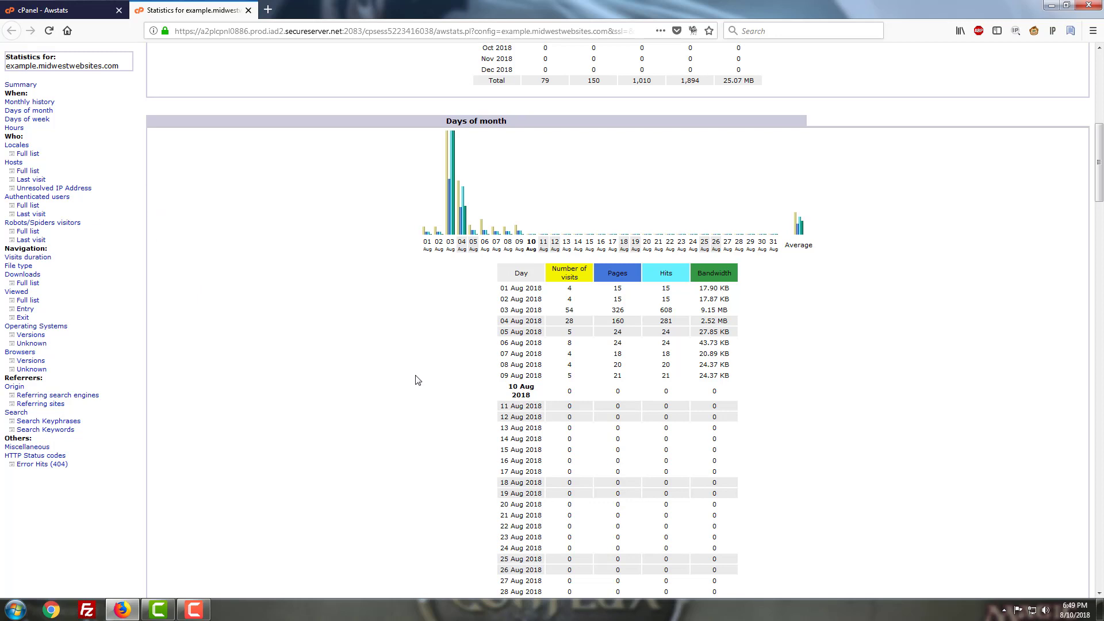
Scroll through Days of week, Hours and Locales down to the Hosts (Top 25) table
{"action": "scroll", "scroll_direction": "down", "scroll_amount": 3}
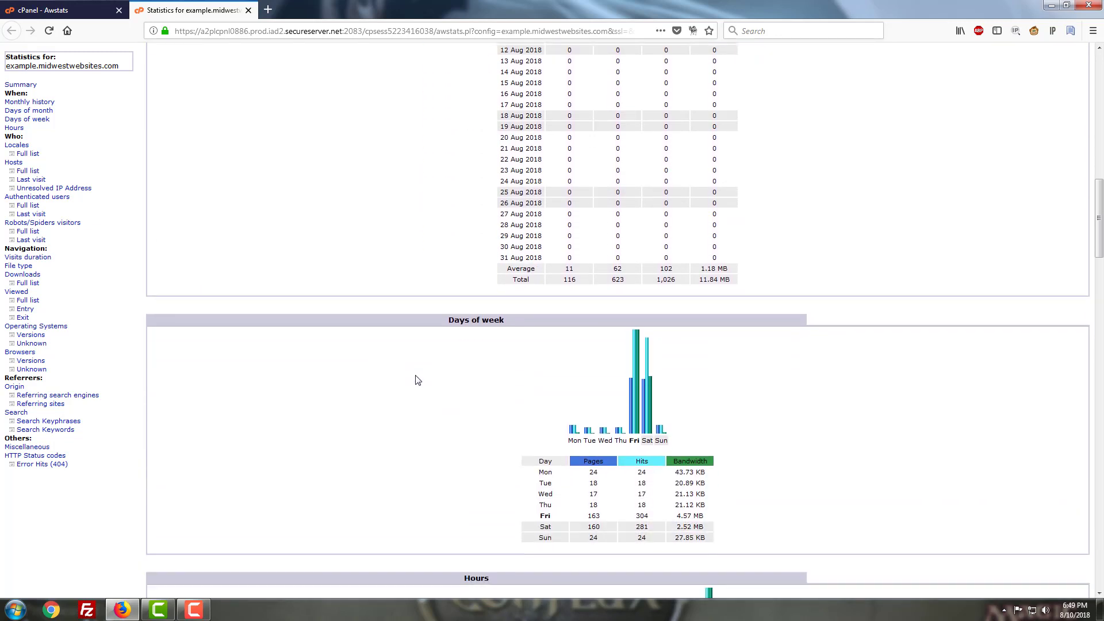
{"action": "scroll", "scroll_direction": "down", "scroll_amount": 3}
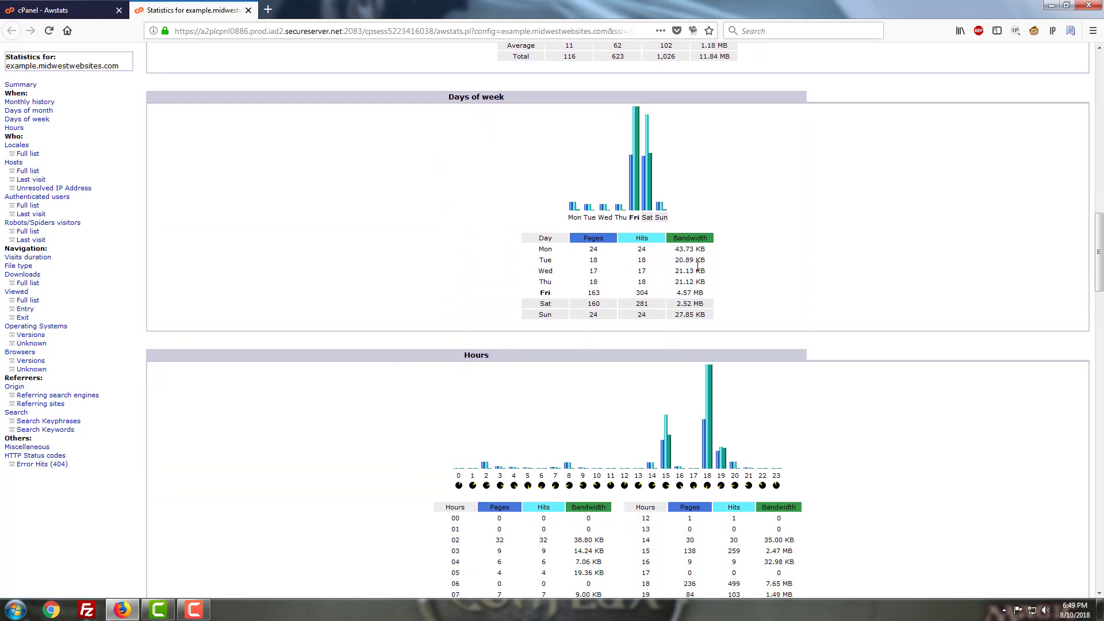
{"action": "scroll", "scroll_direction": "down", "scroll_amount": 3}
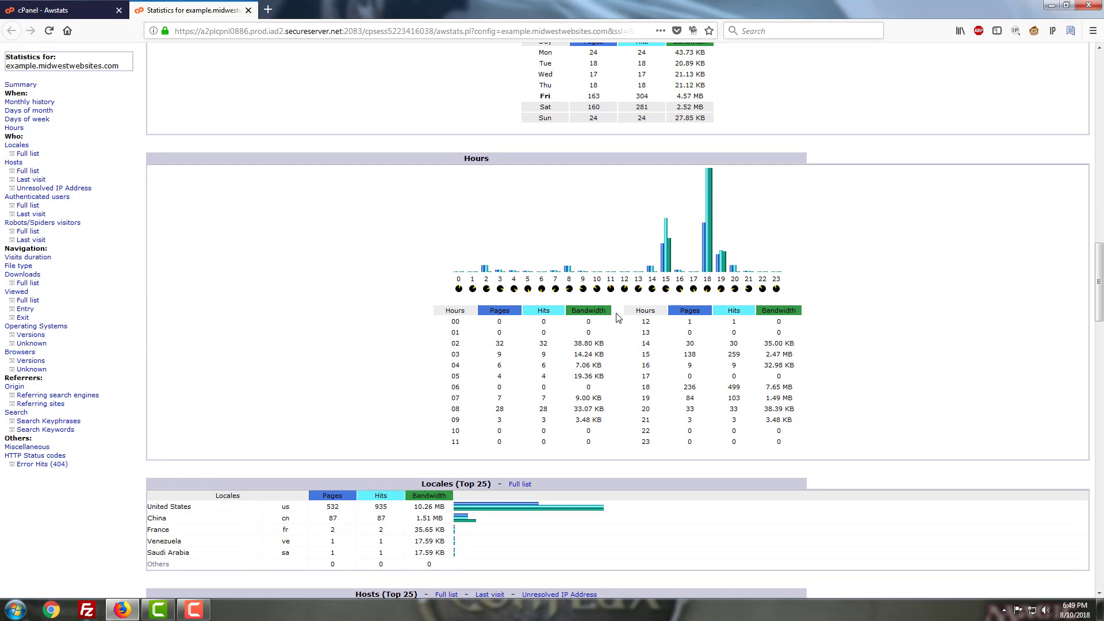
{"action": "scroll", "scroll_direction": "down", "scroll_amount": 3}
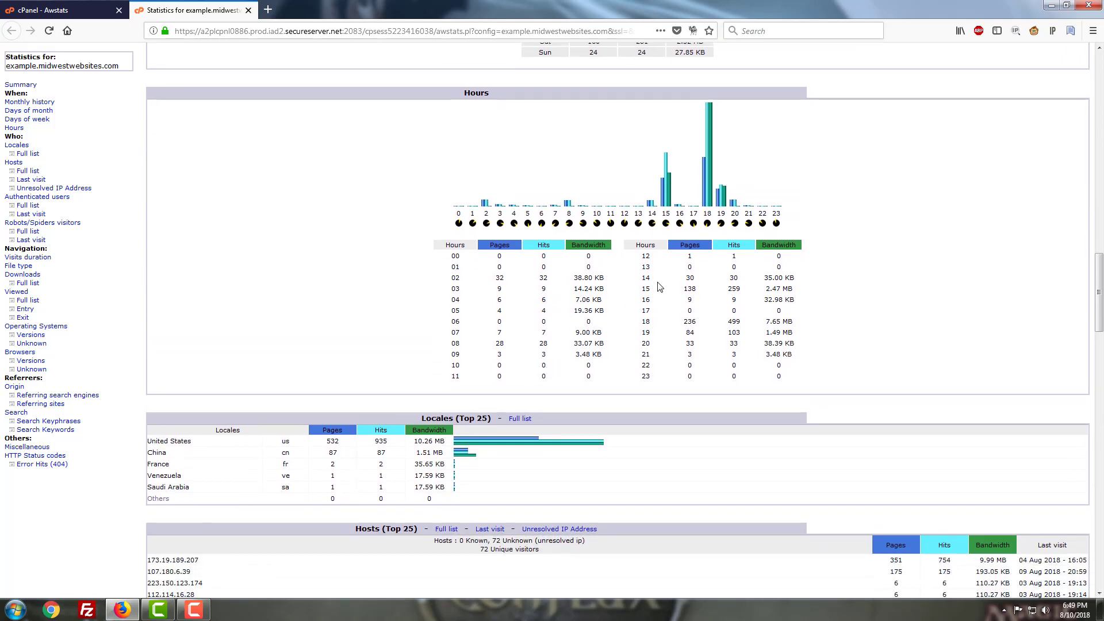
{"action": "scroll", "scroll_direction": "down", "scroll_amount": 3}
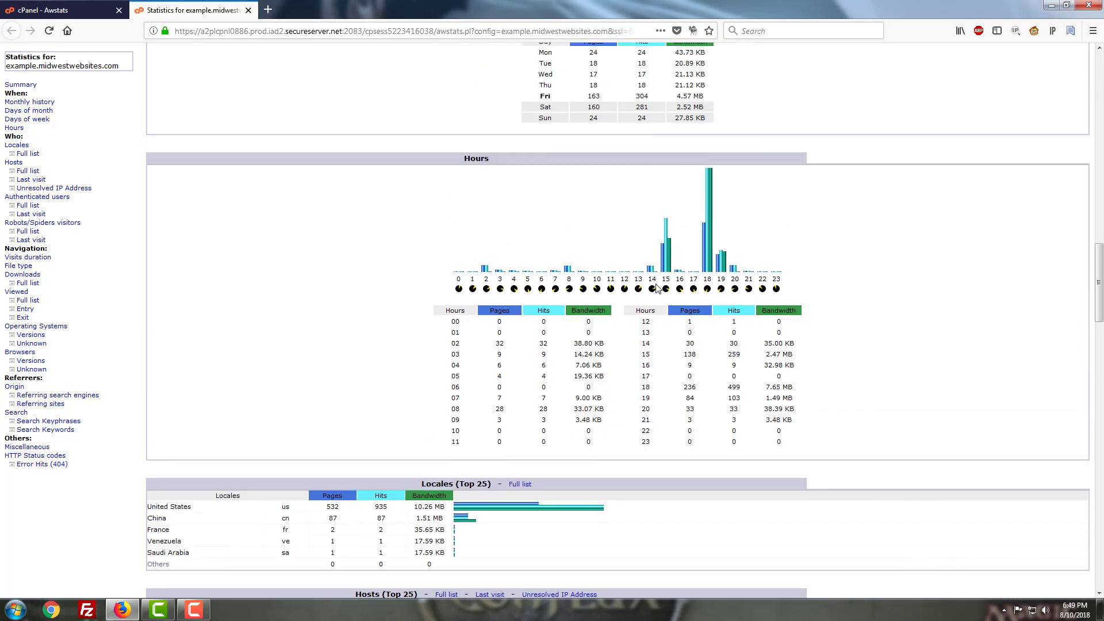
{"action": "scroll", "scroll_direction": "down", "scroll_amount": 3}
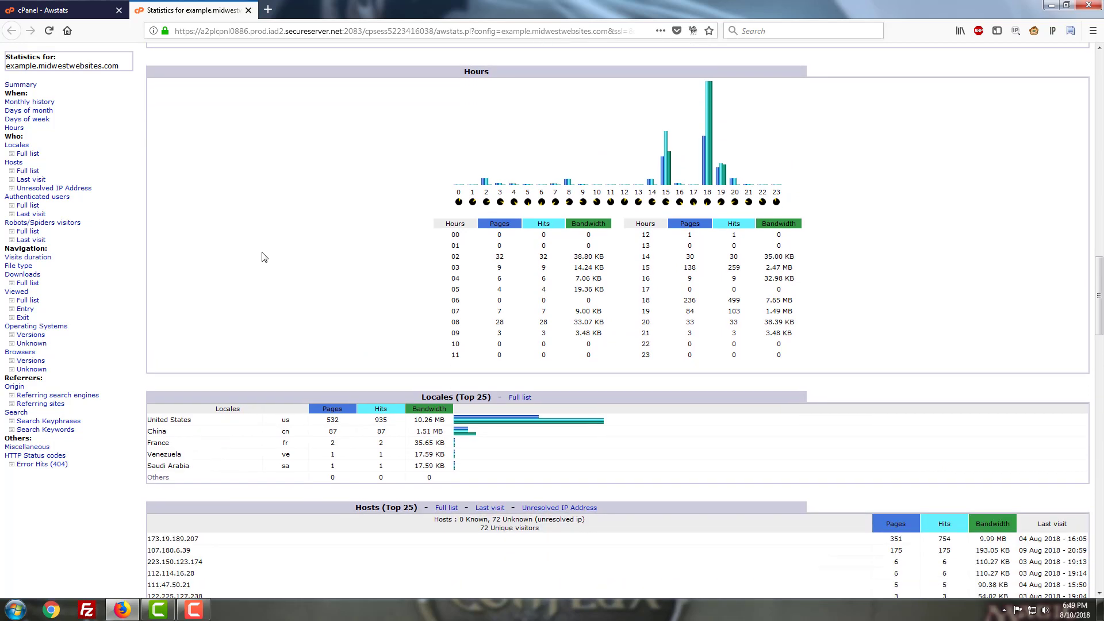
{"action": "scroll", "scroll_direction": "down", "scroll_amount": 3}
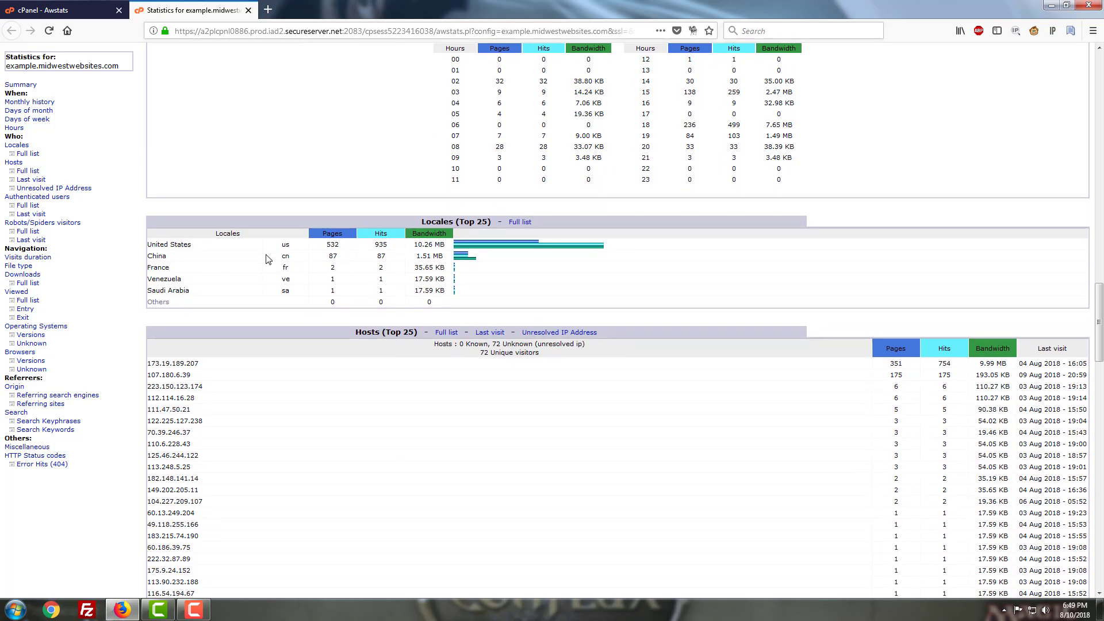
{"action": "scroll", "scroll_direction": "down", "scroll_amount": 3}
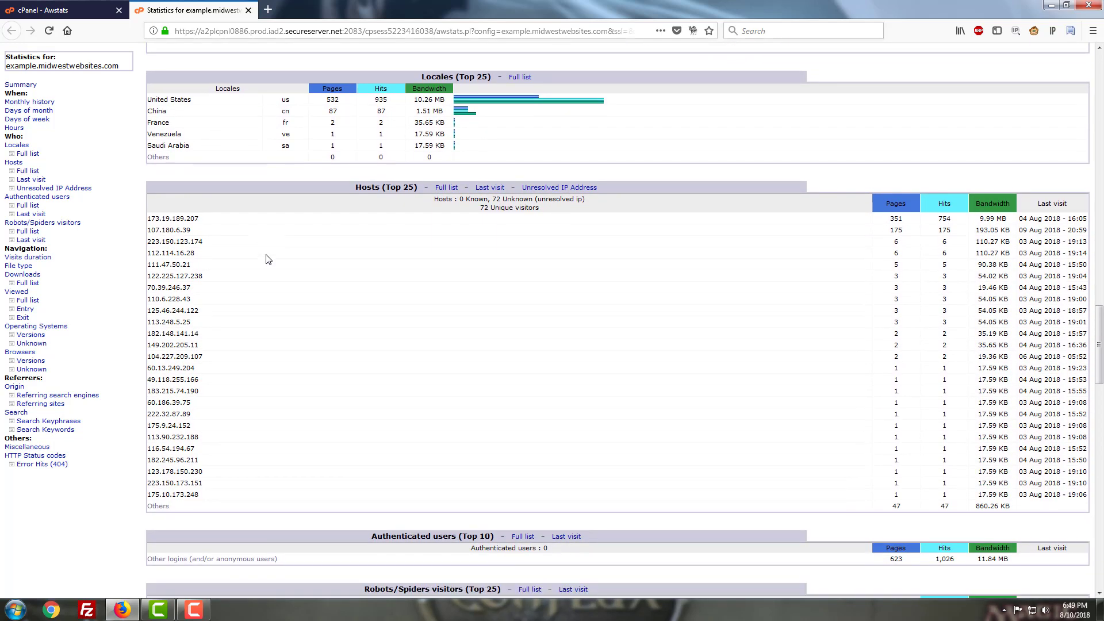
{"action": "scroll", "scroll_direction": "down", "scroll_amount": 3}
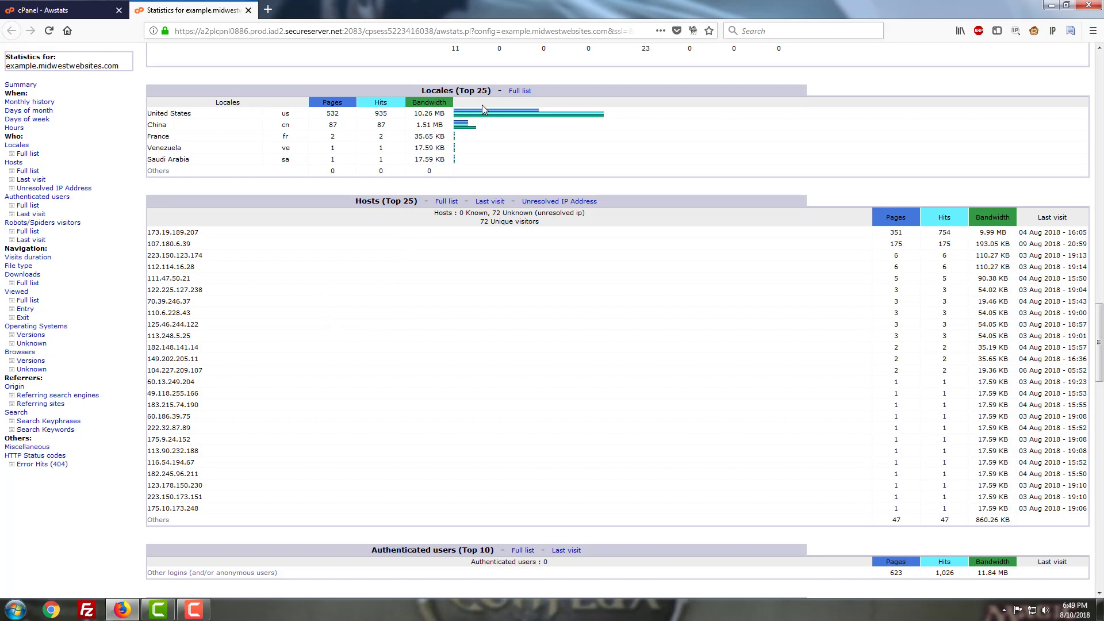
{"action": "mouse_move", "coordinate": [345, 165]}
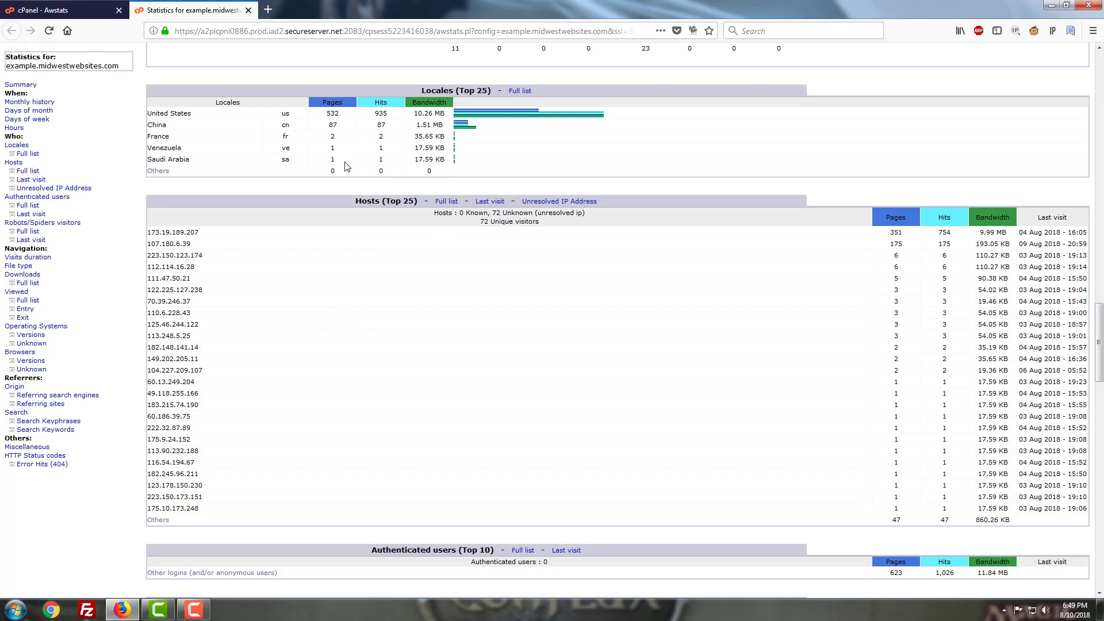
{"action": "mouse_move", "coordinate": [495, 131]}
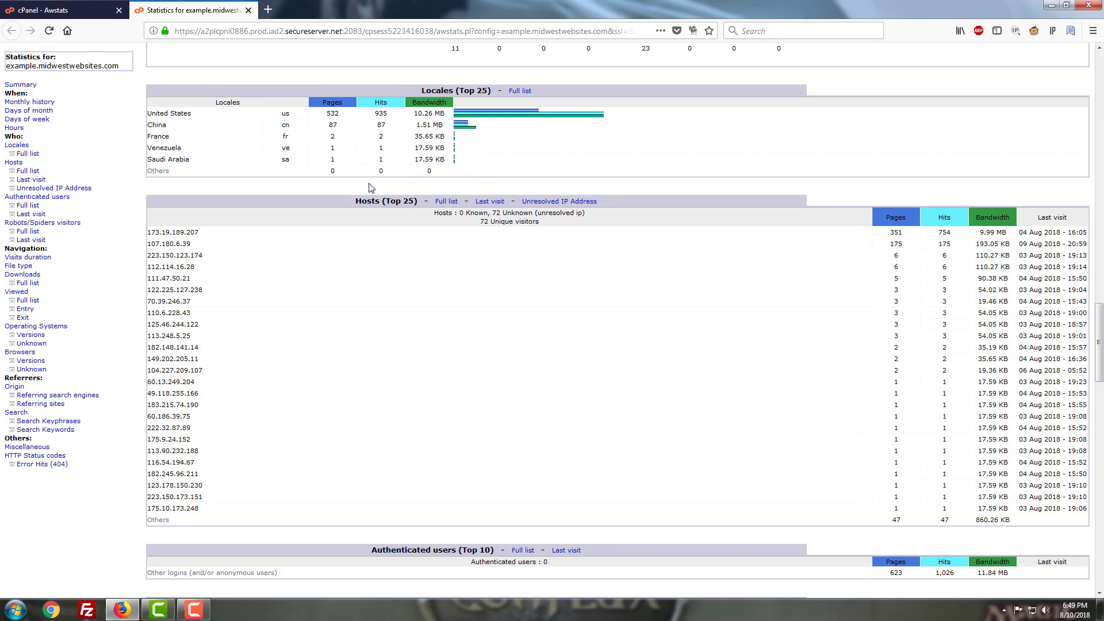
{"action": "mouse_move", "coordinate": [346, 277]}
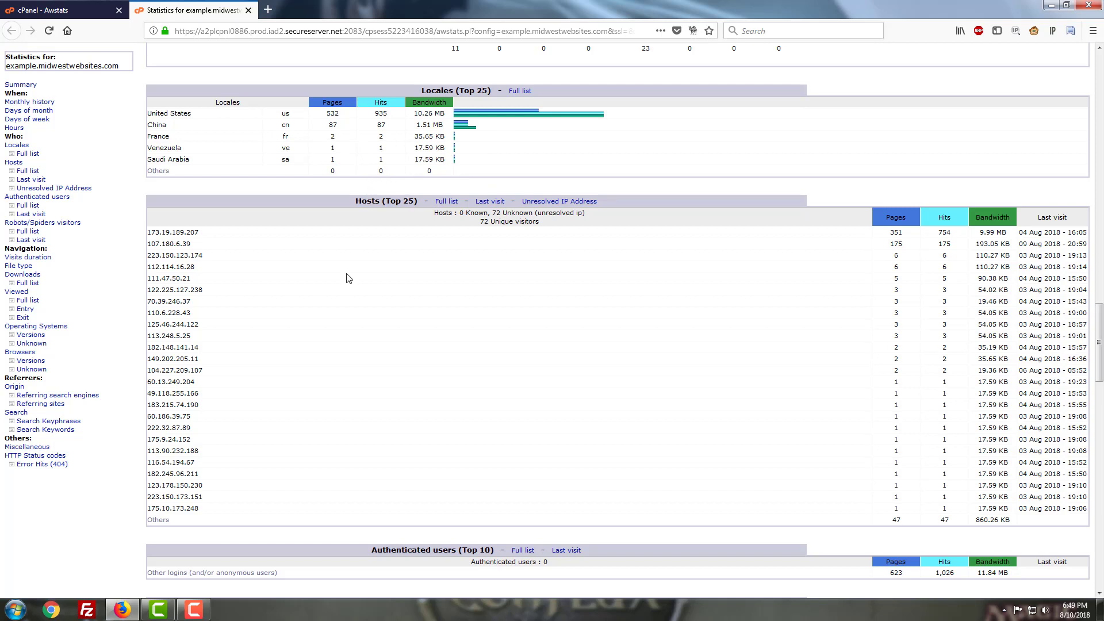
{"action": "mouse_move", "coordinate": [120, 26]}
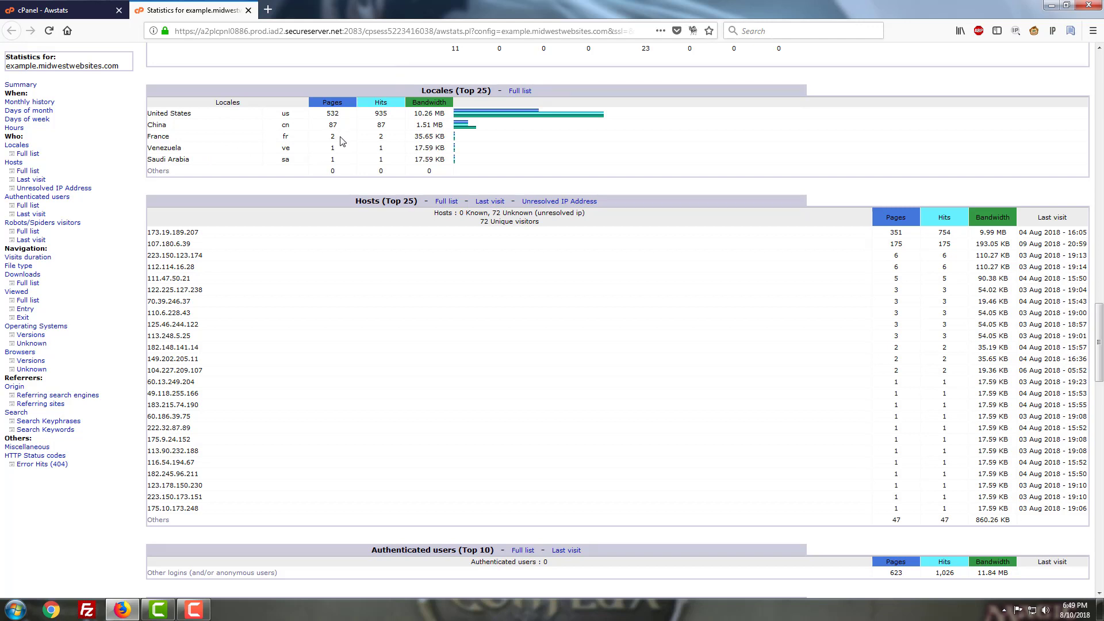
{"action": "mouse_move", "coordinate": [298, 269]}
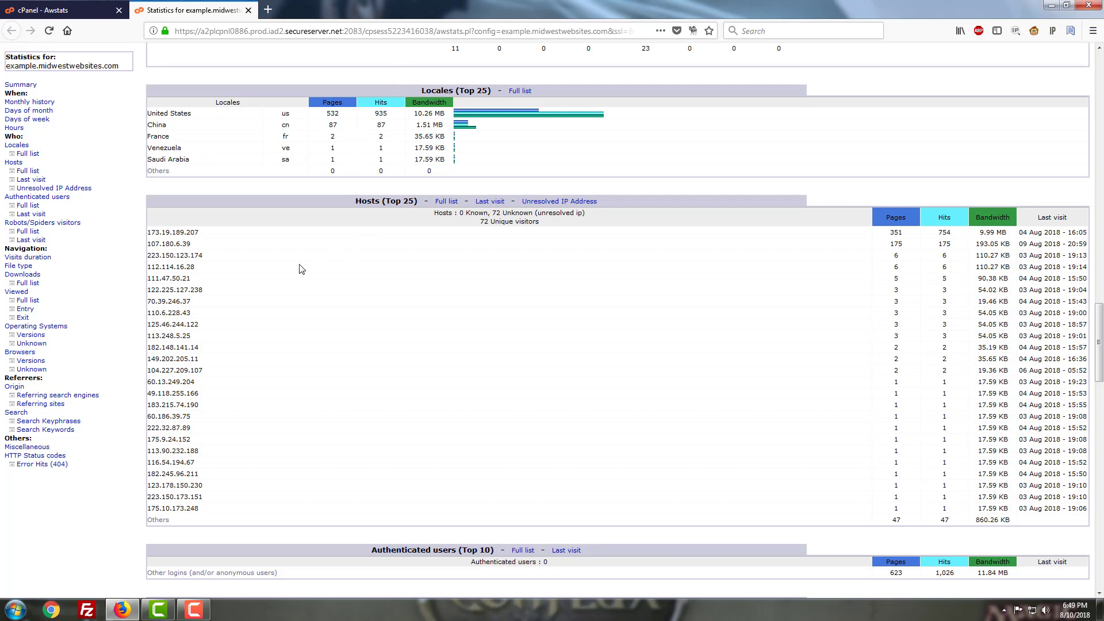
{"action": "mouse_move", "coordinate": [120, 371]}
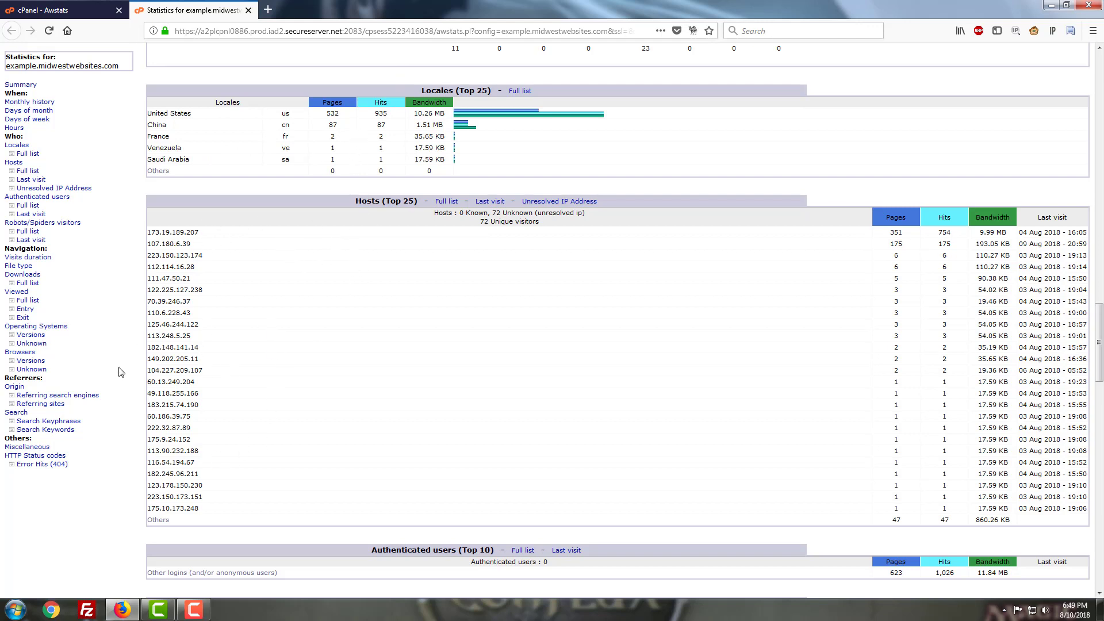
{"action": "mouse_move", "coordinate": [293, 400]}
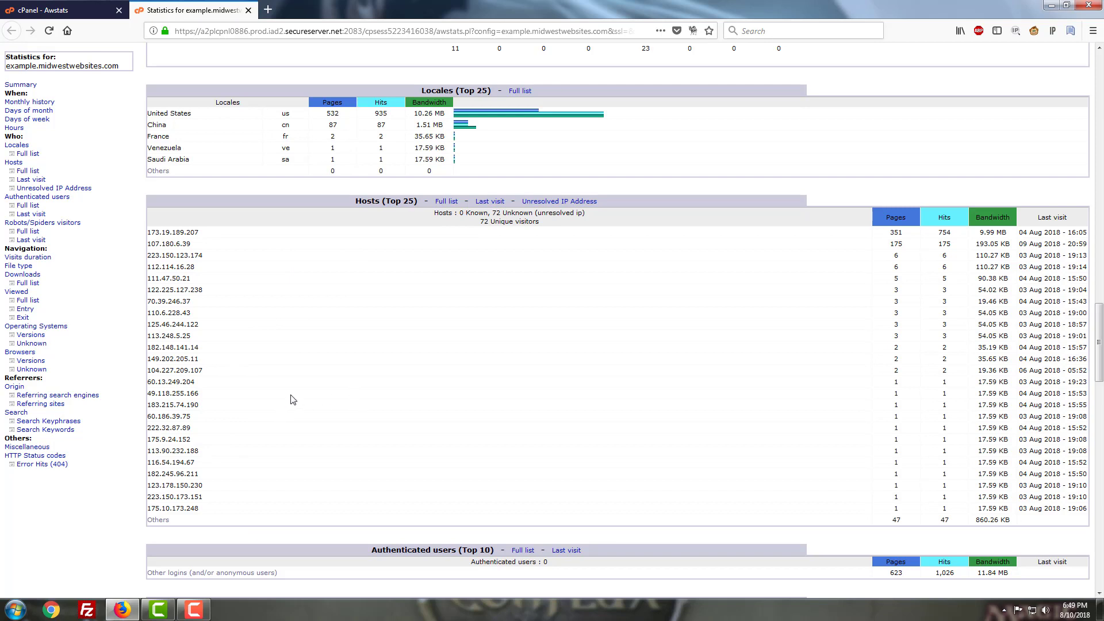
{"action": "mouse_move", "coordinate": [299, 377]}
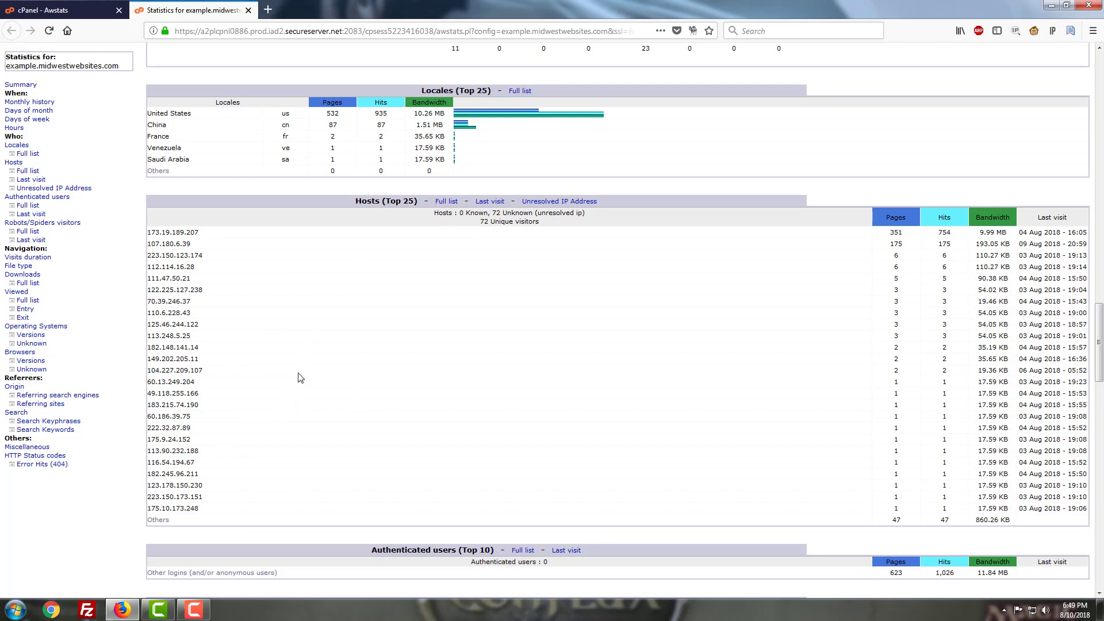
{"action": "mouse_move", "coordinate": [355, 345]}
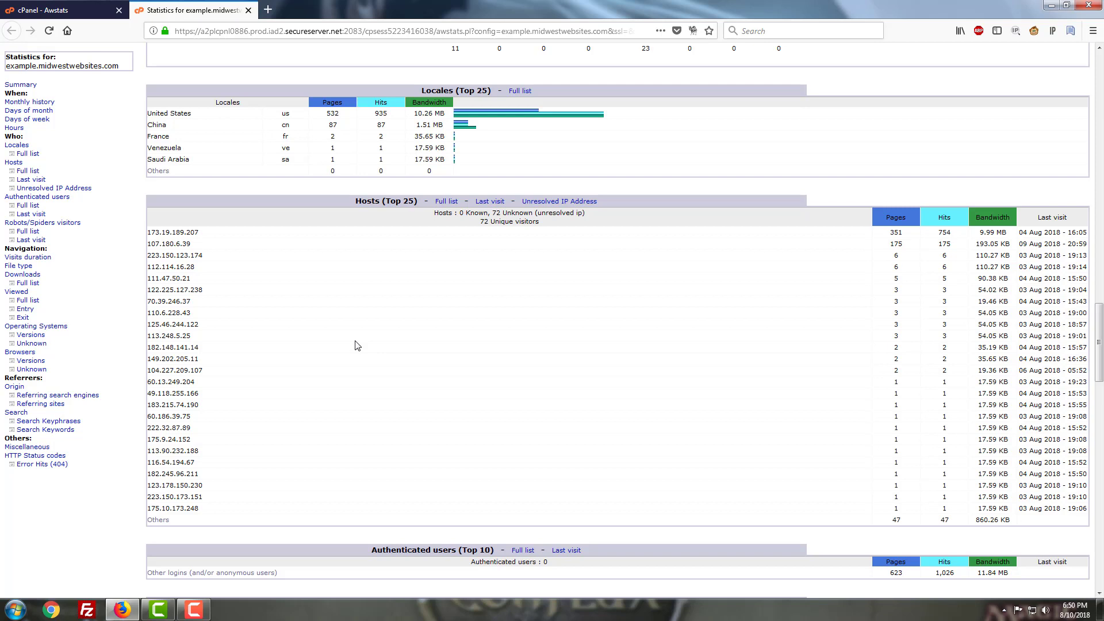
{"action": "mouse_move", "coordinate": [293, 283]}
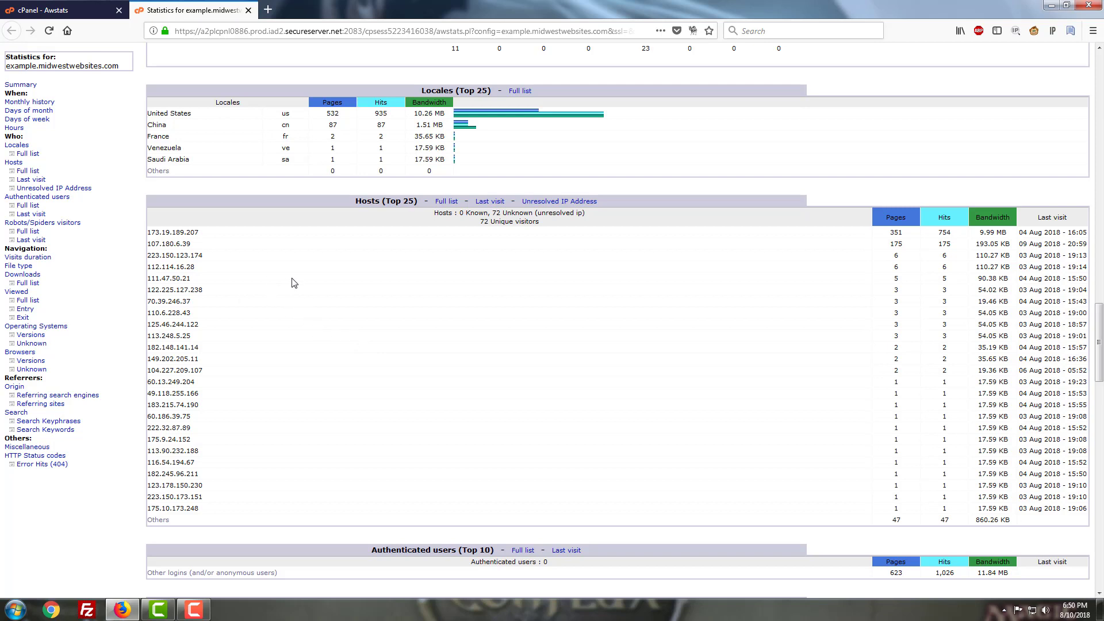
{"action": "mouse_move", "coordinate": [212, 295]}
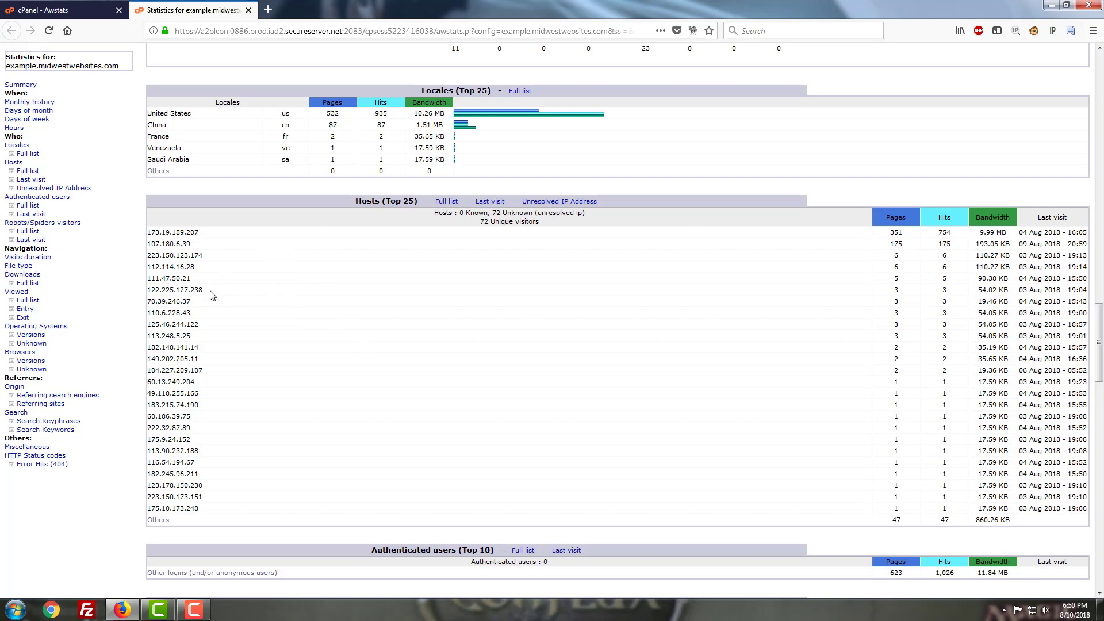
Select host IP 122.225.127.238 and open a new browser tab on Google
{"action": "double_click", "coordinate": [172, 290]}
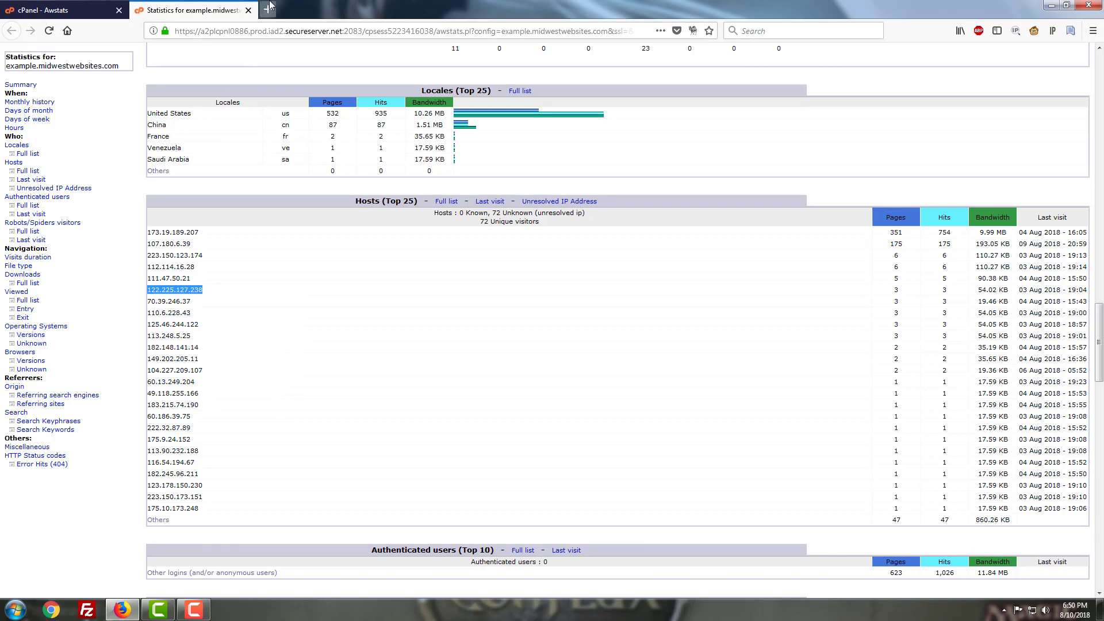
{"action": "left_click", "coordinate": [397, 10]}
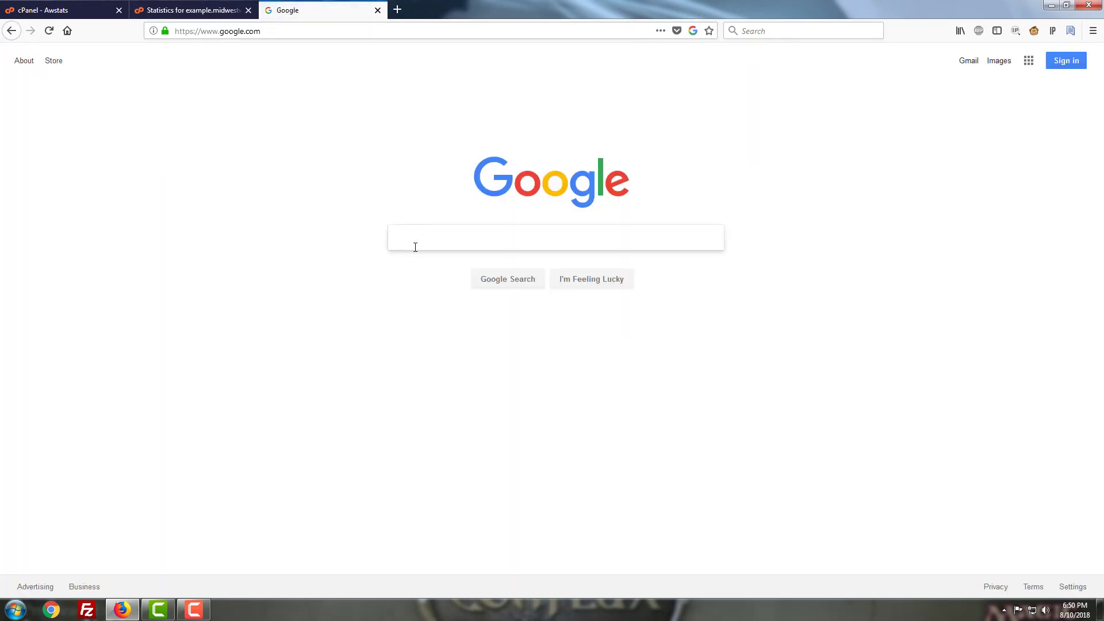
Search Google for 'whose ip is 122.225.127.238' to identify its owner
{"action": "type", "text": "whose ip is 122.225.127.238"}
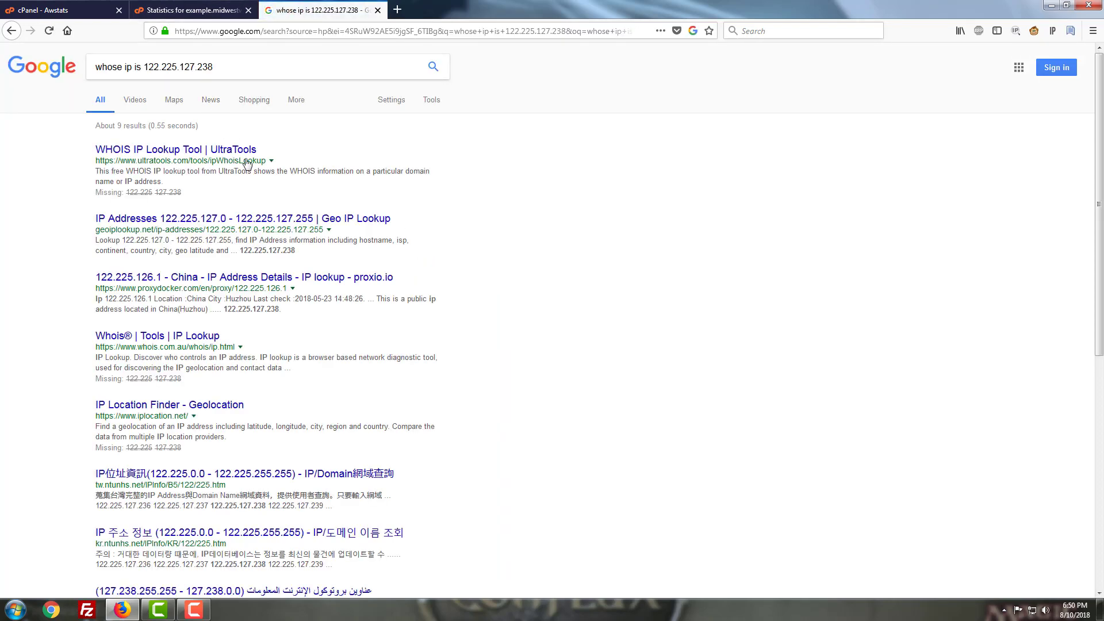
{"action": "mouse_move", "coordinate": [208, 288]}
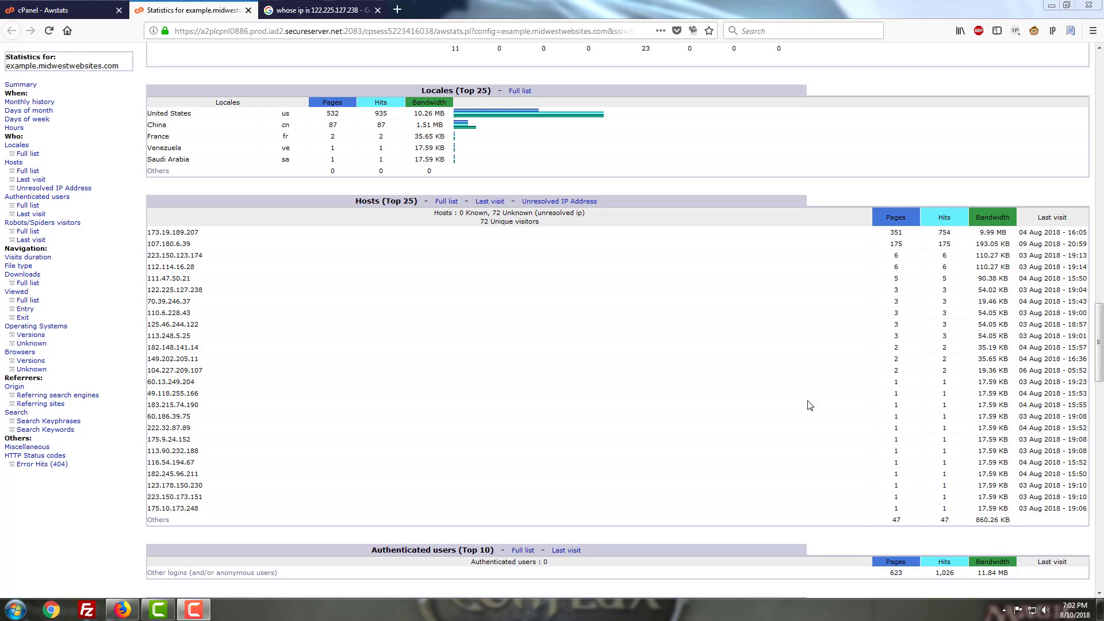
{"action": "mouse_move", "coordinate": [410, 484]}
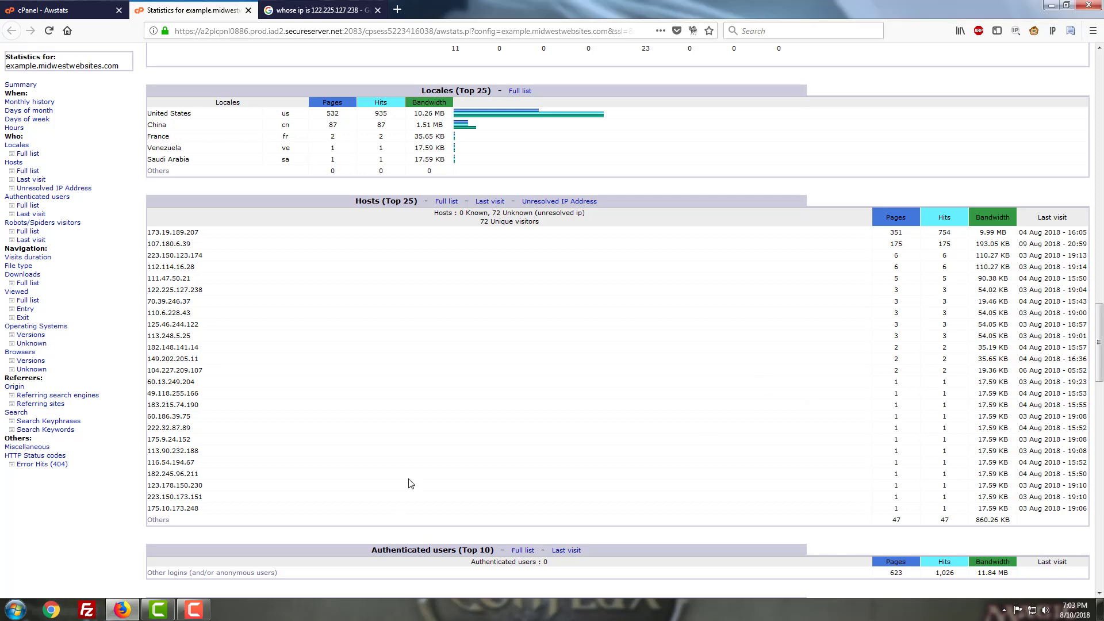
Scroll past the Hosts table to Robots/Spiders visitors and Visits duration
{"action": "scroll", "scroll_direction": "down", "scroll_amount": 3}
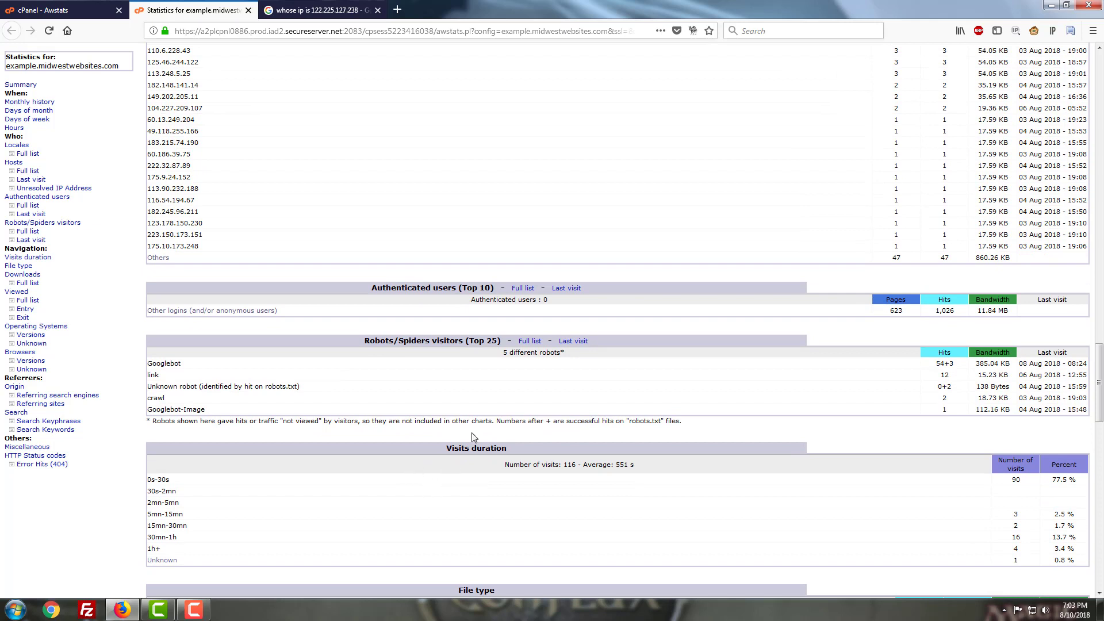
{"action": "scroll", "scroll_direction": "down", "scroll_amount": 3}
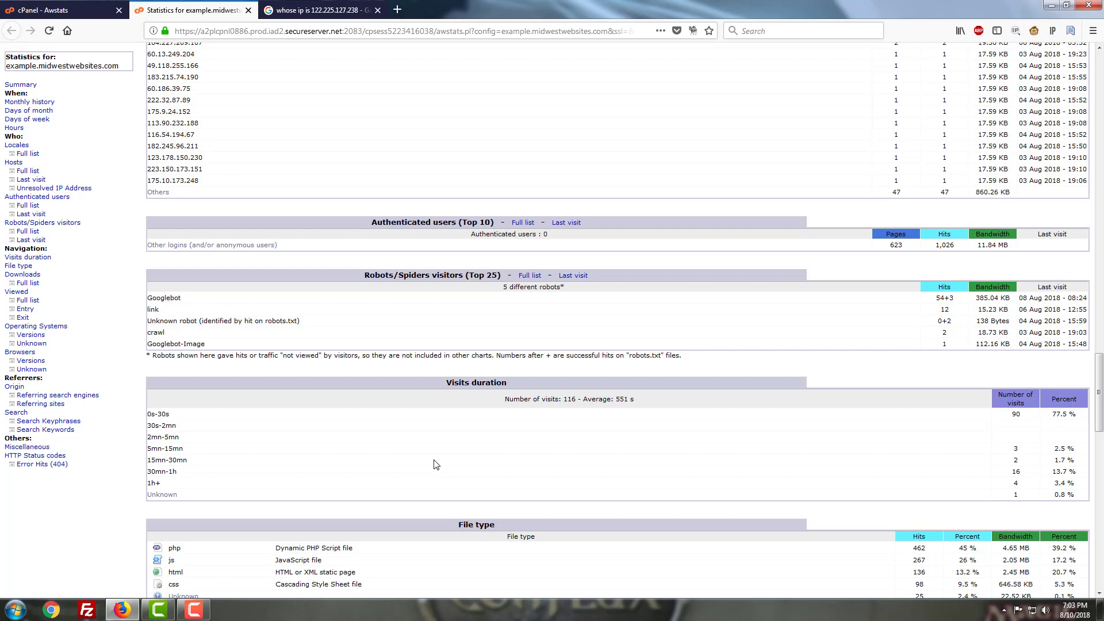
{"action": "mouse_move", "coordinate": [392, 274]}
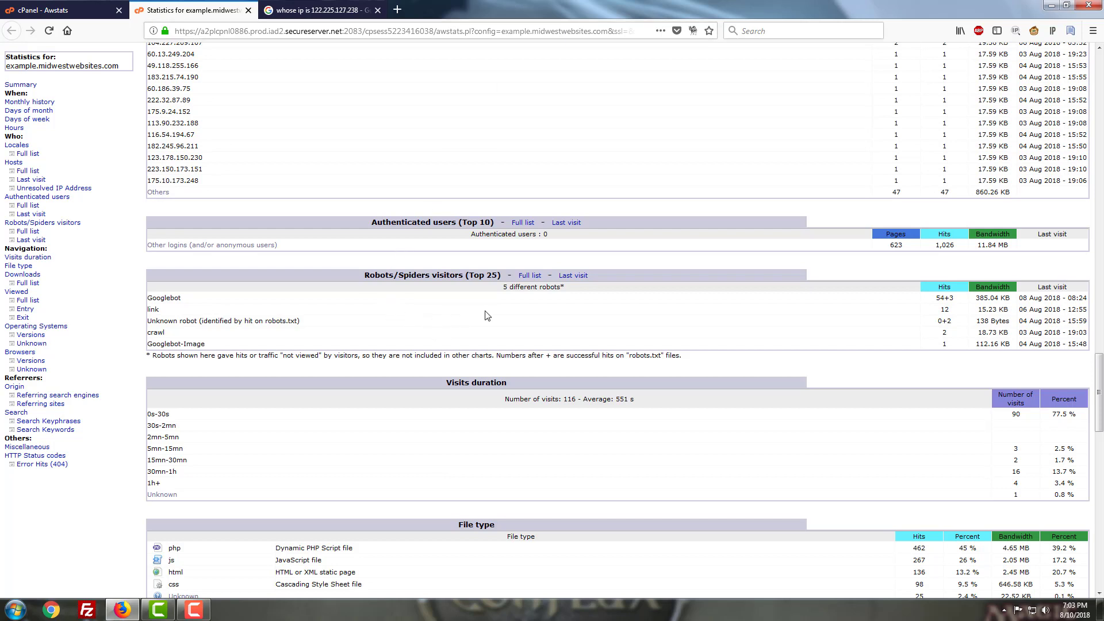
Scroll through file types, pages, OS, browsers and referrers to the HTTP Status codes table
{"action": "scroll", "scroll_direction": "down", "scroll_amount": 3}
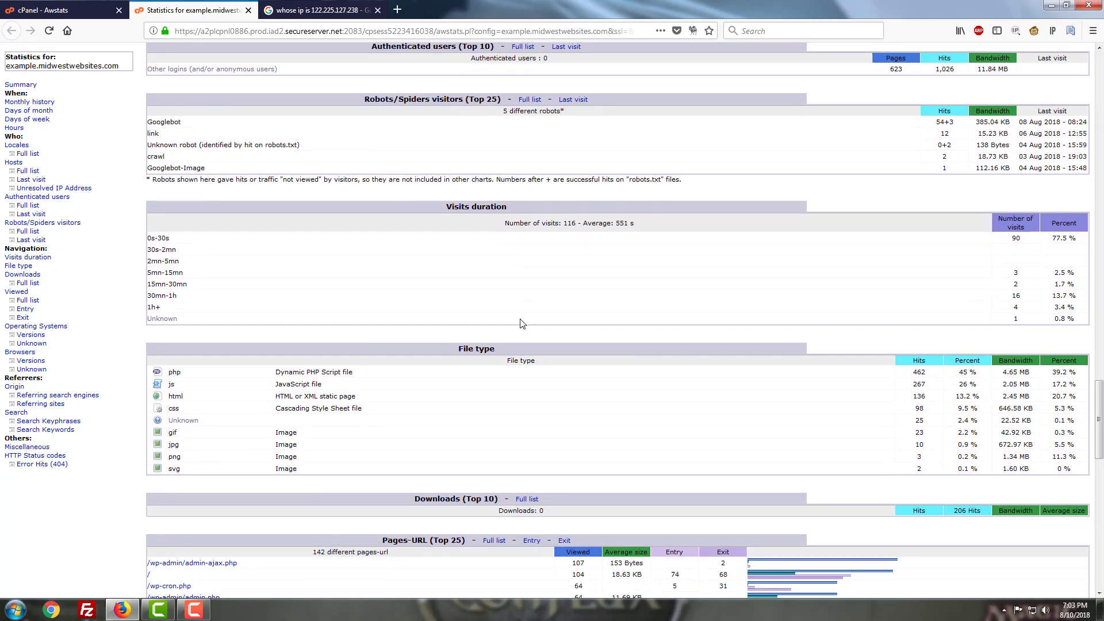
{"action": "scroll", "scroll_direction": "down", "scroll_amount": 3}
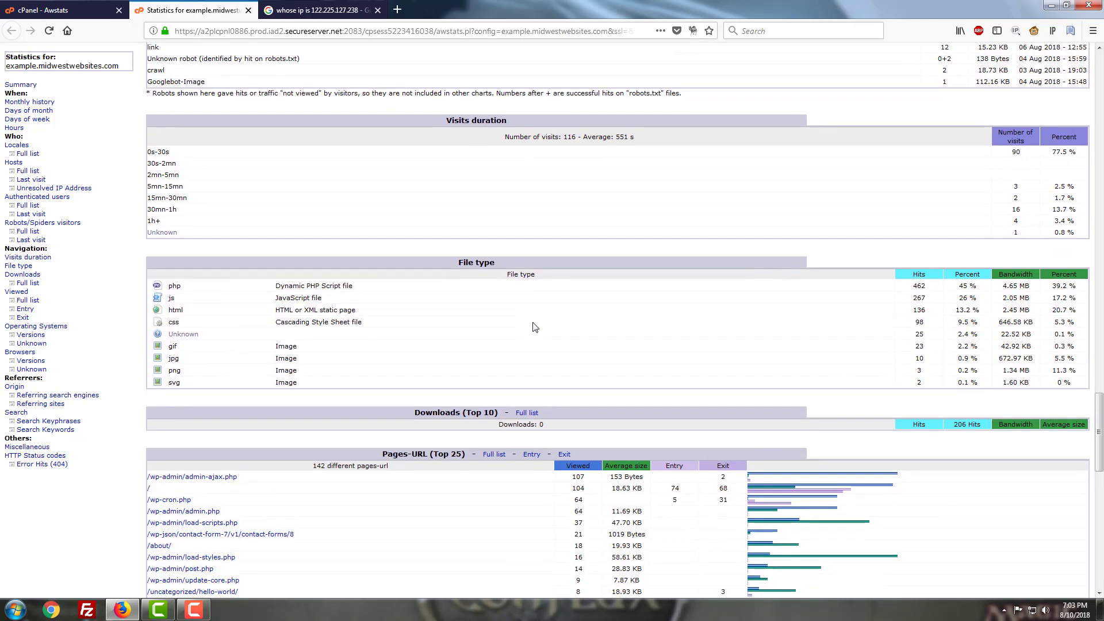
{"action": "mouse_move", "coordinate": [553, 274]}
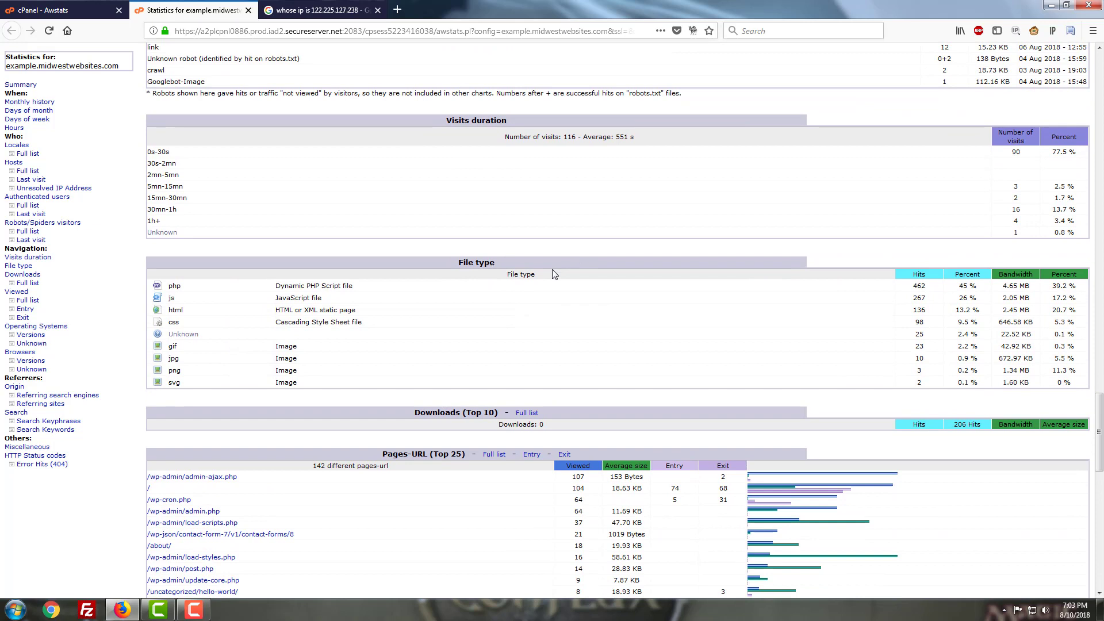
{"action": "mouse_move", "coordinate": [482, 215]}
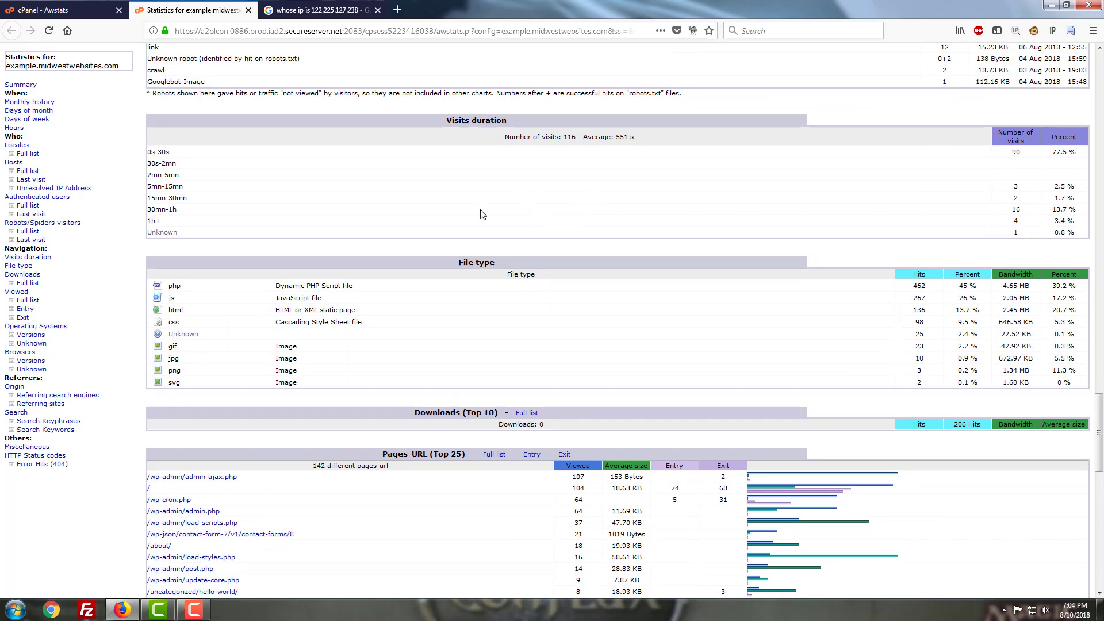
{"action": "mouse_move", "coordinate": [576, 150]}
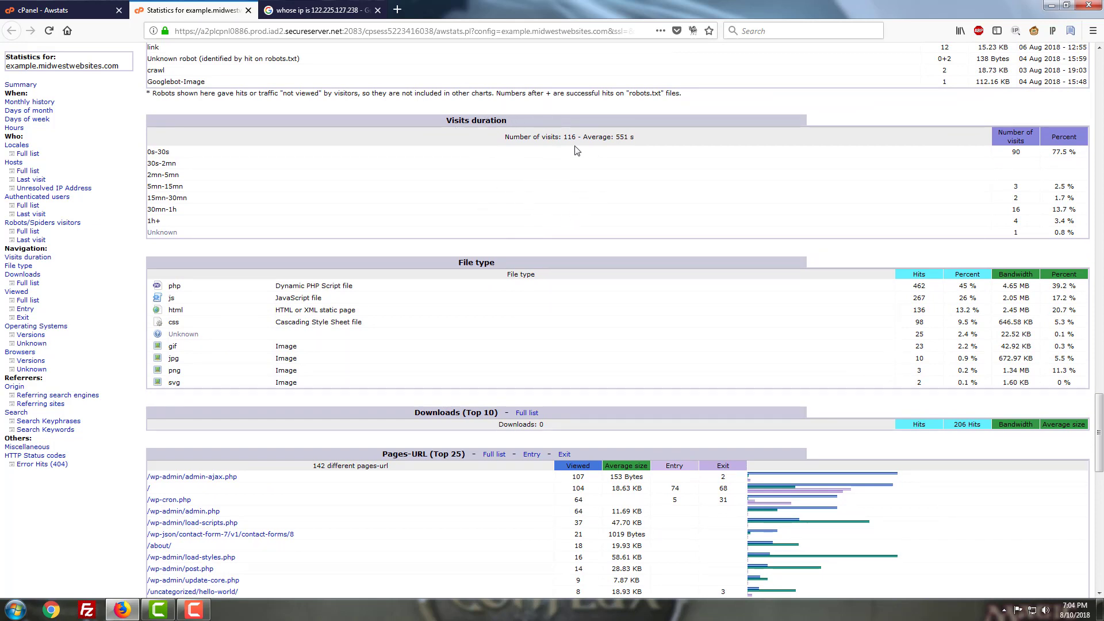
{"action": "scroll", "scroll_direction": "down", "scroll_amount": 3}
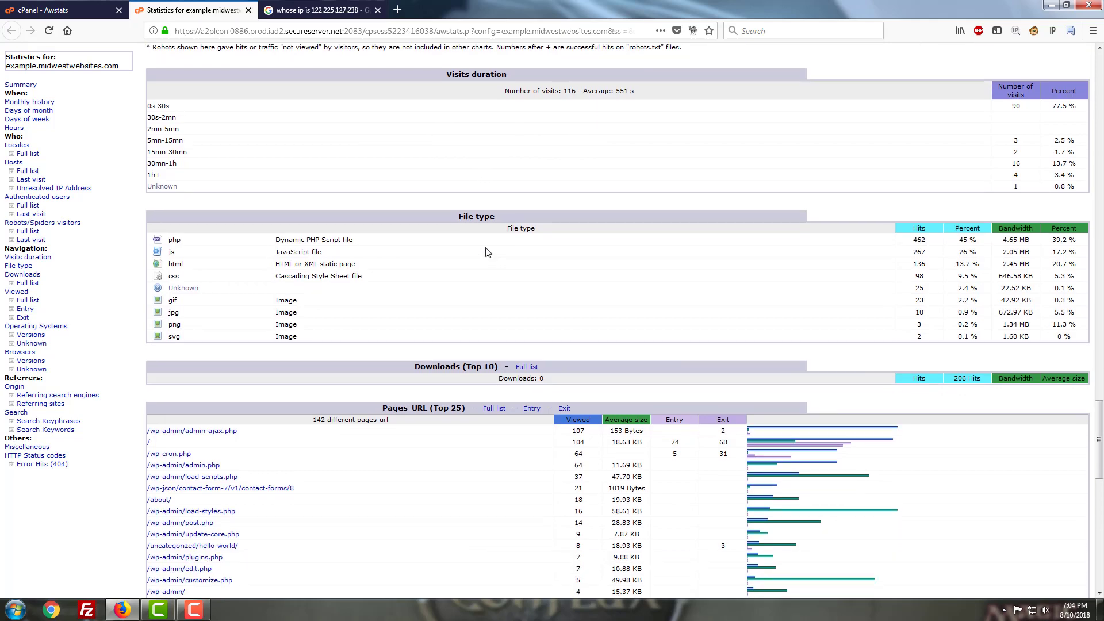
{"action": "scroll", "scroll_direction": "down", "scroll_amount": 3}
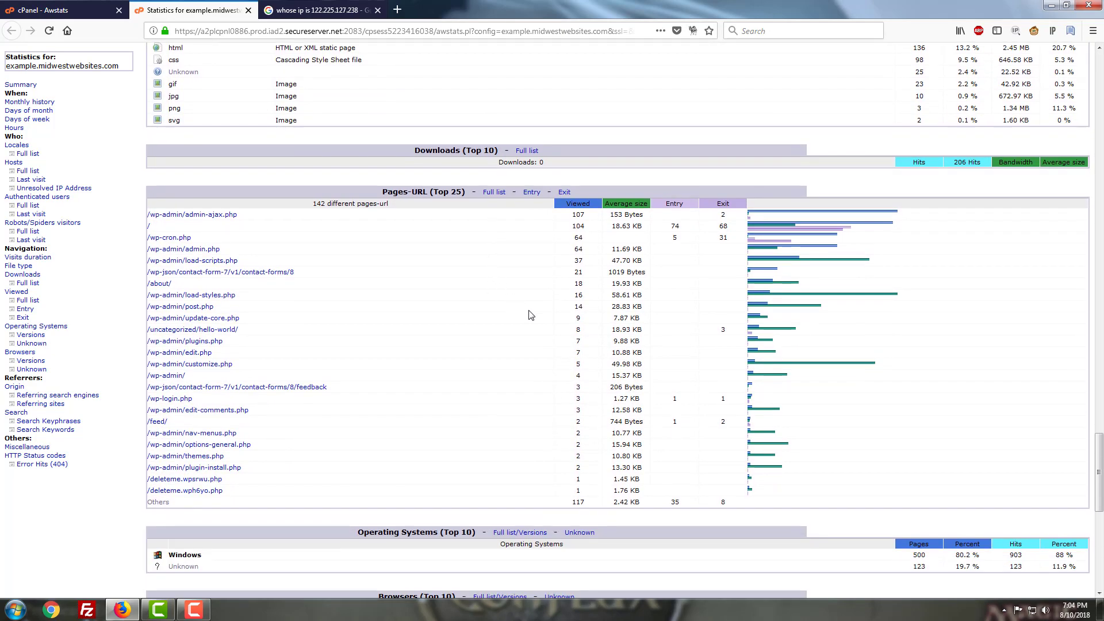
{"action": "scroll", "scroll_direction": "down", "scroll_amount": 3}
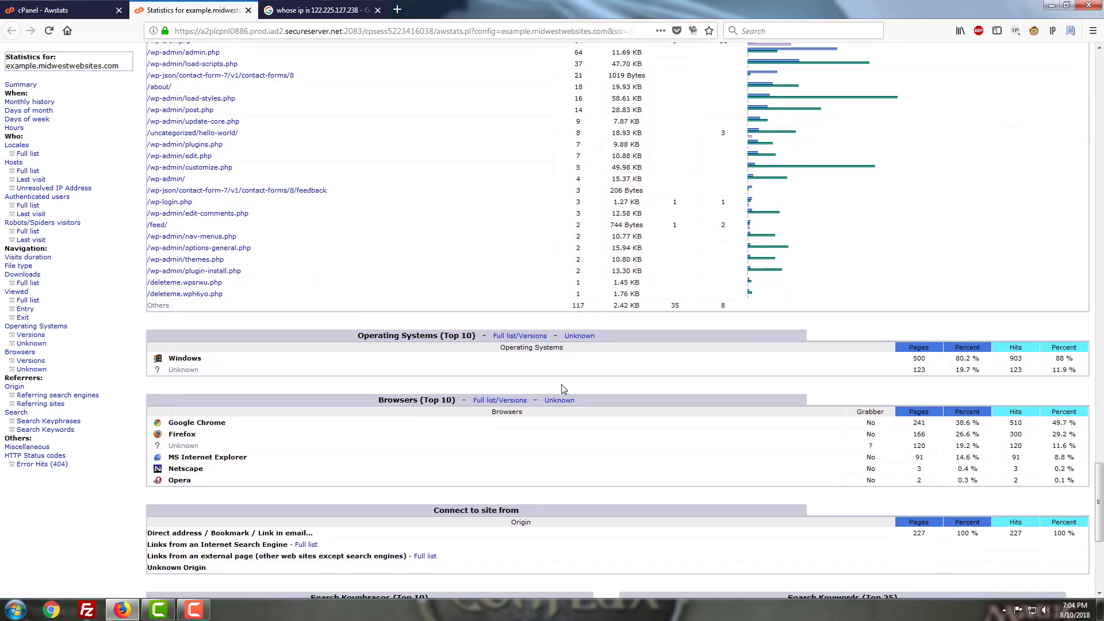
{"action": "scroll", "scroll_direction": "down", "scroll_amount": 3}
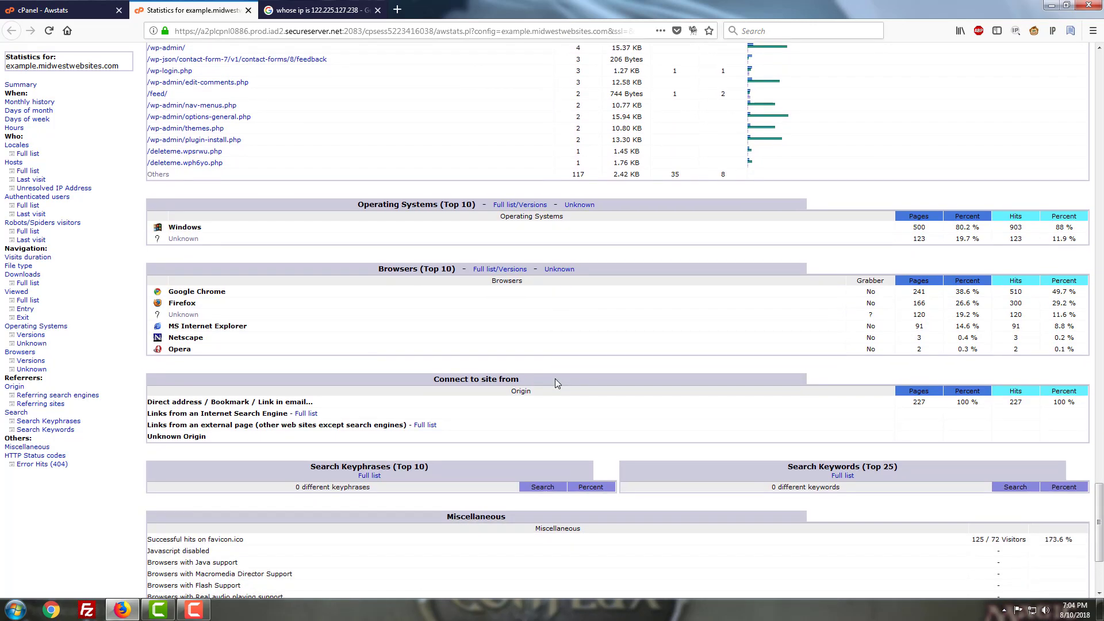
{"action": "mouse_move", "coordinate": [463, 304]}
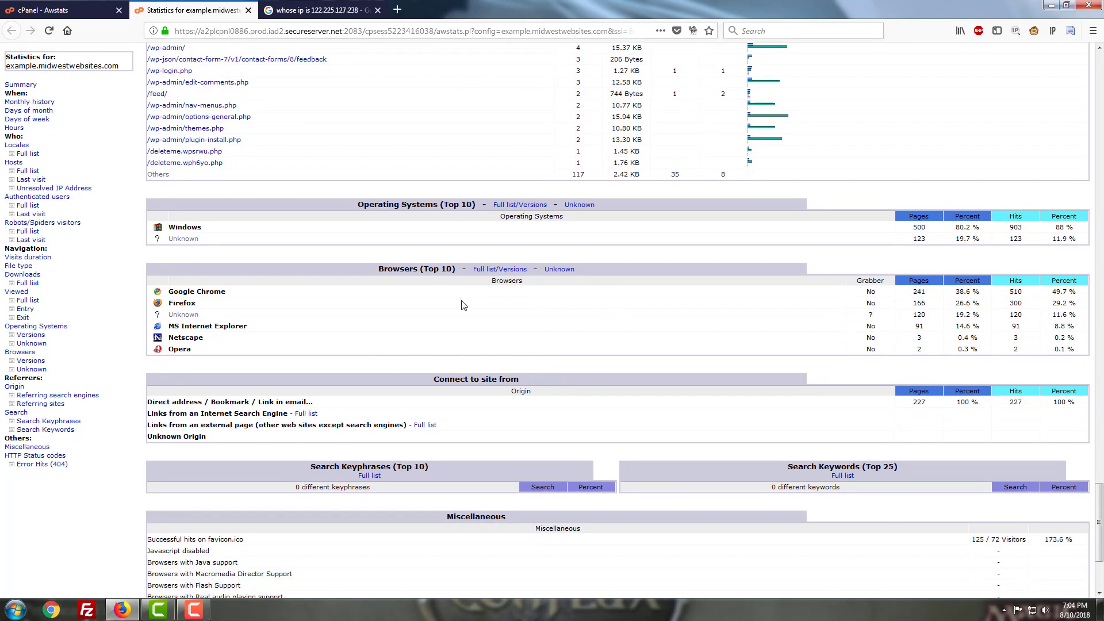
{"action": "scroll", "scroll_direction": "down", "scroll_amount": 3}
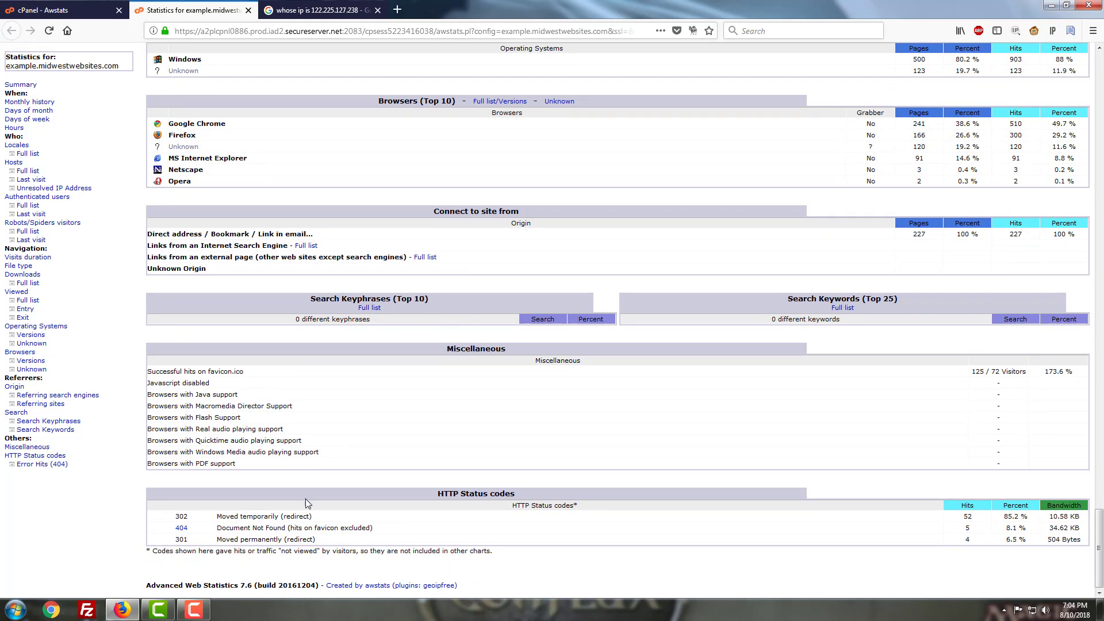
{"action": "mouse_move", "coordinate": [493, 547]}
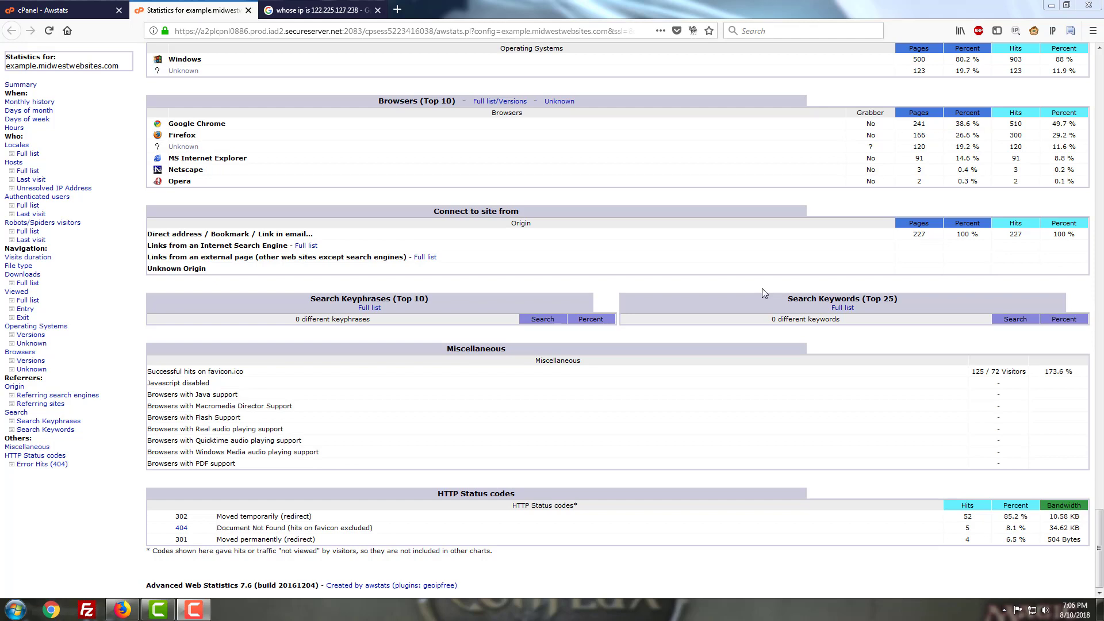
{"action": "mouse_move", "coordinate": [634, 435]}
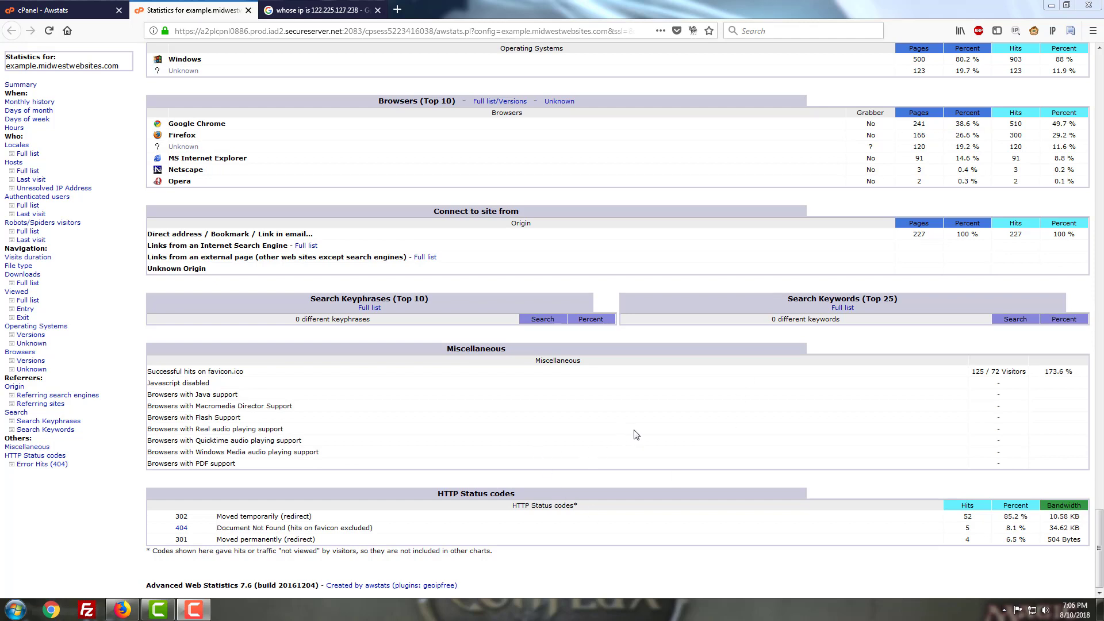